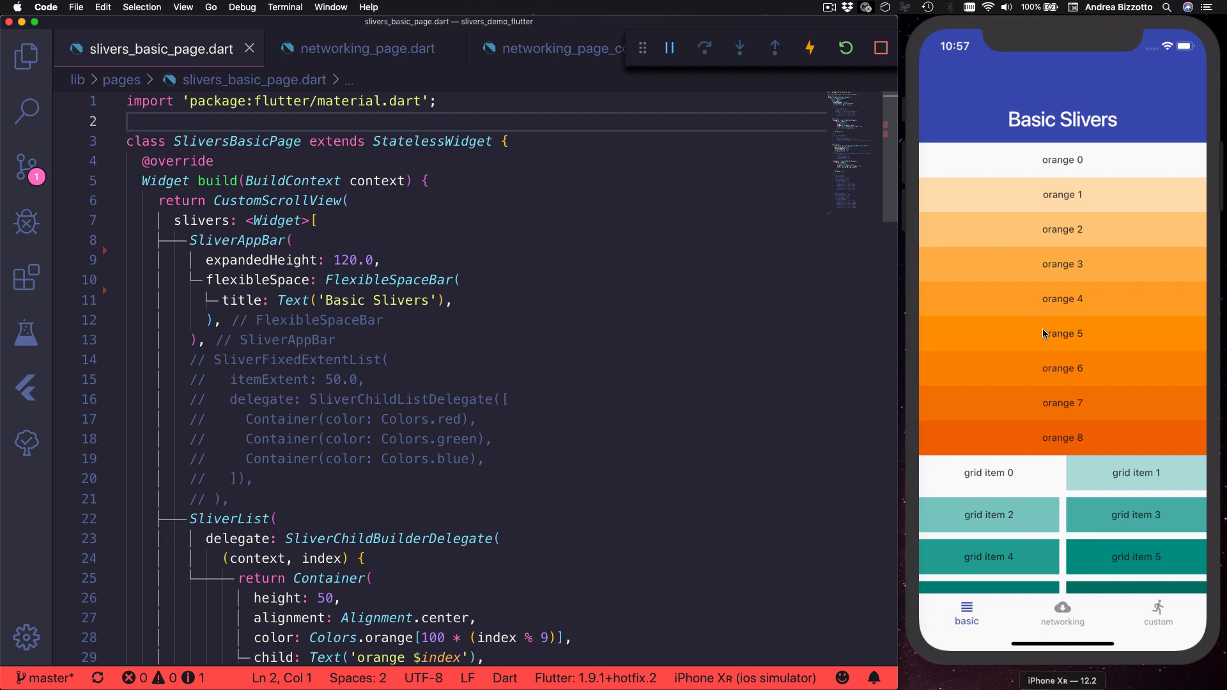
# Scroll down through the code to the SliverAppBar and place the cursor there.
pyautogui.scroll(-3)
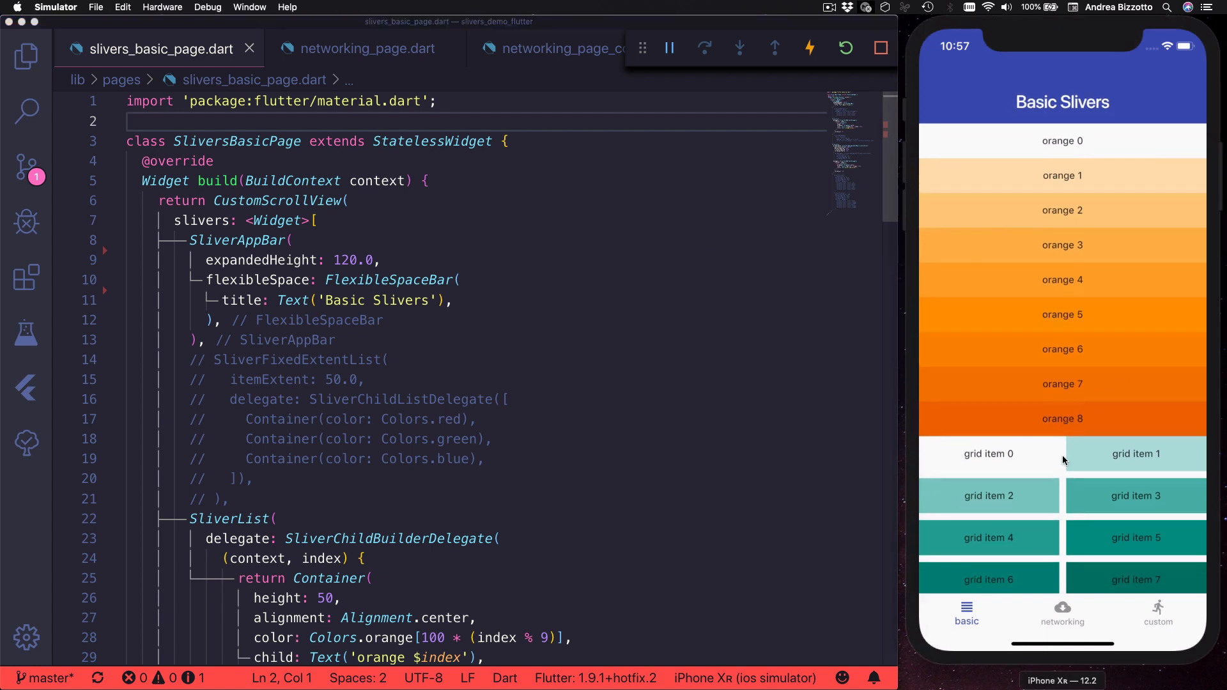
pyautogui.scroll(-3)
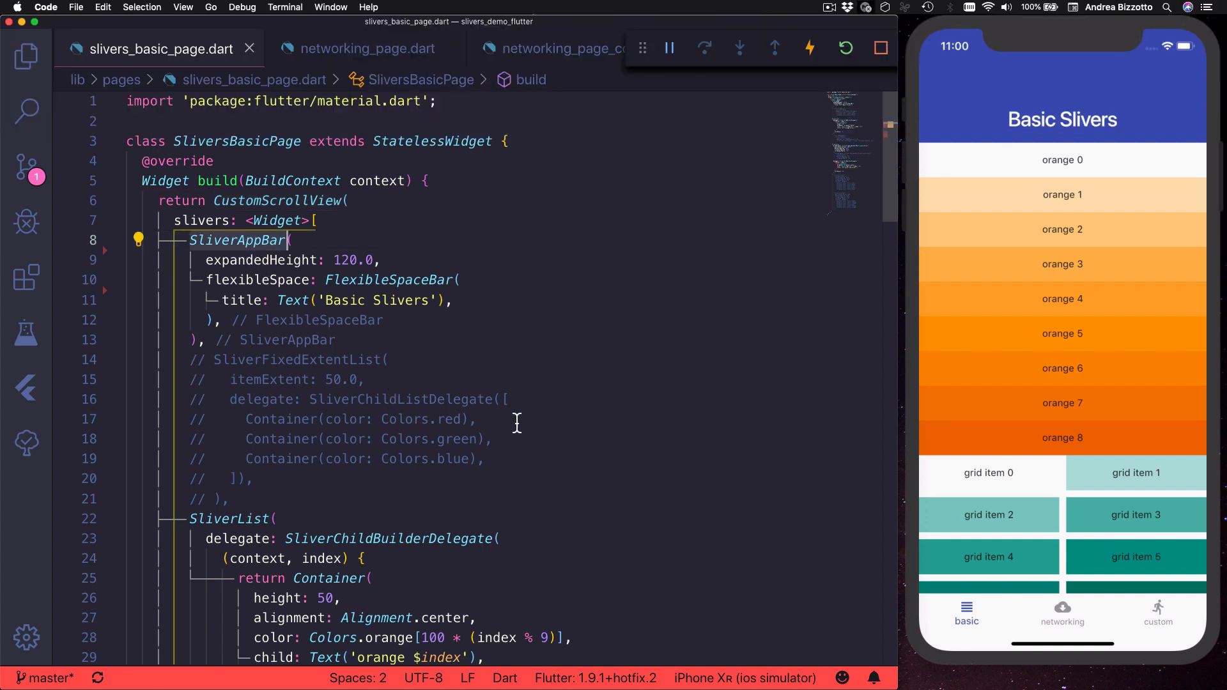
pyautogui.scroll(-3)
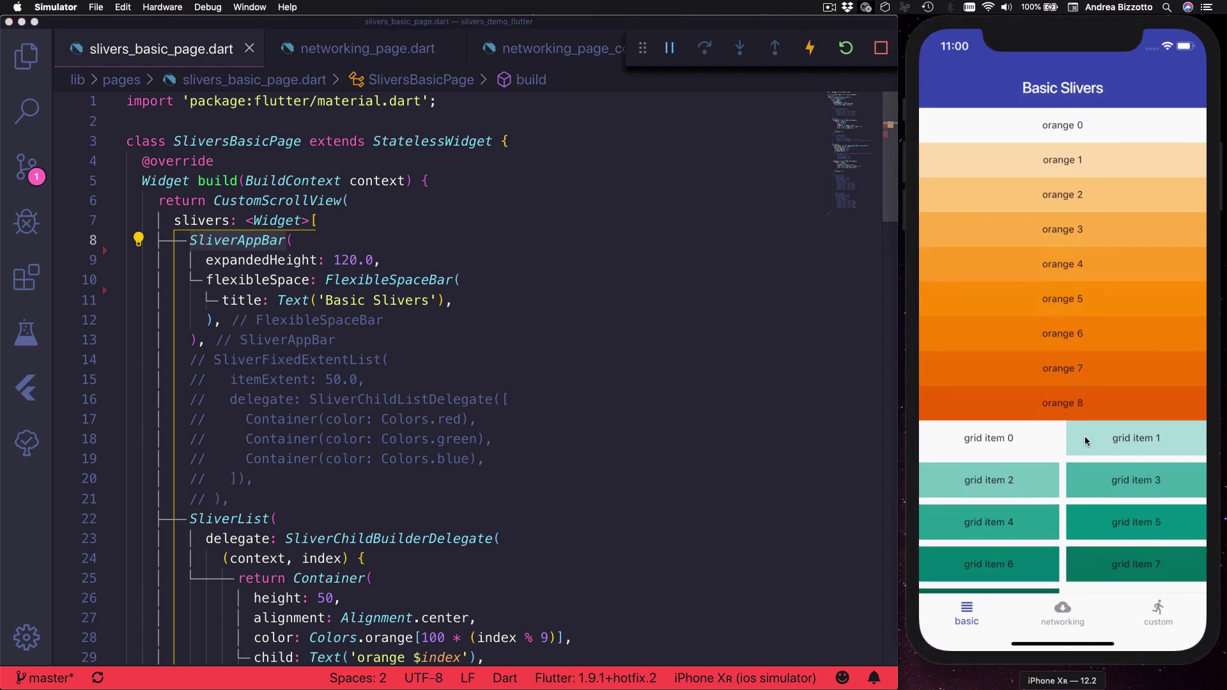
pyautogui.scroll(-3)
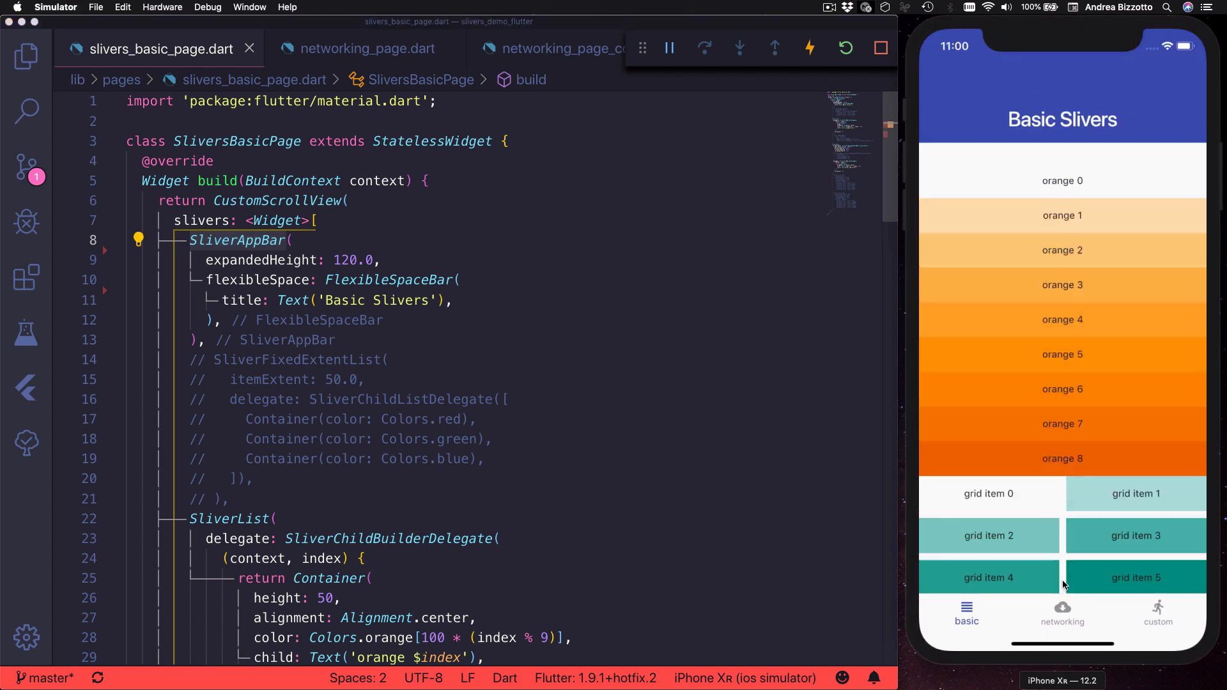
pyautogui.scroll(-3)
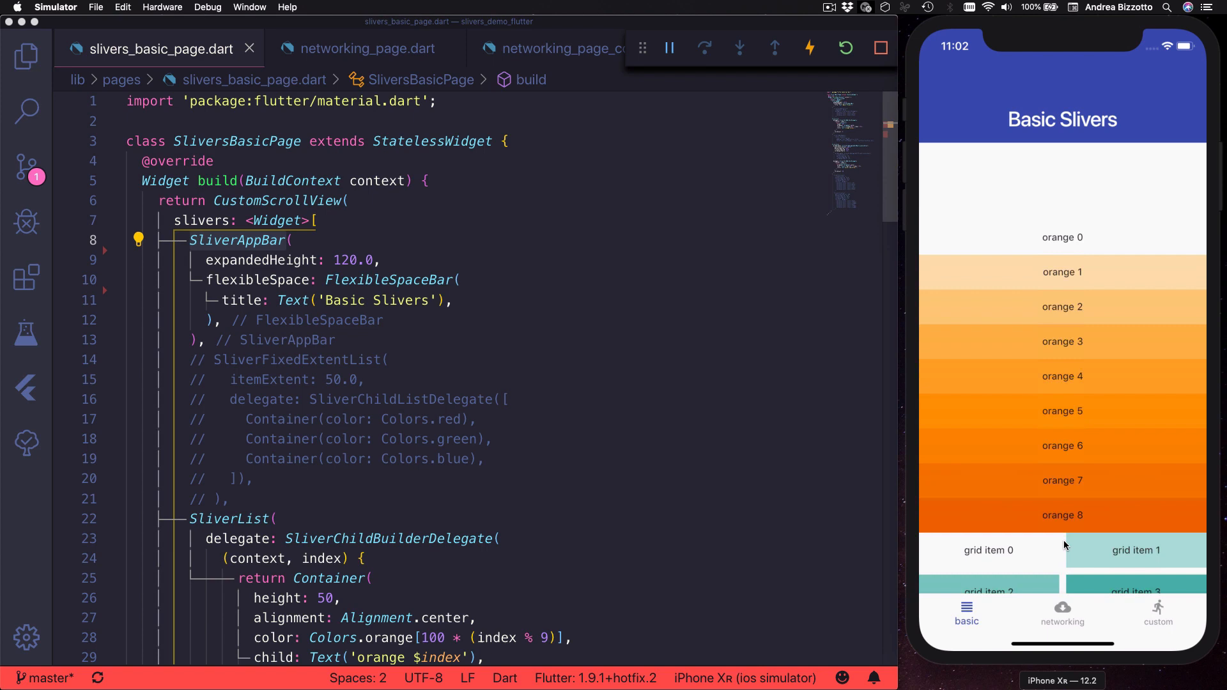
pyautogui.click(352, 340)
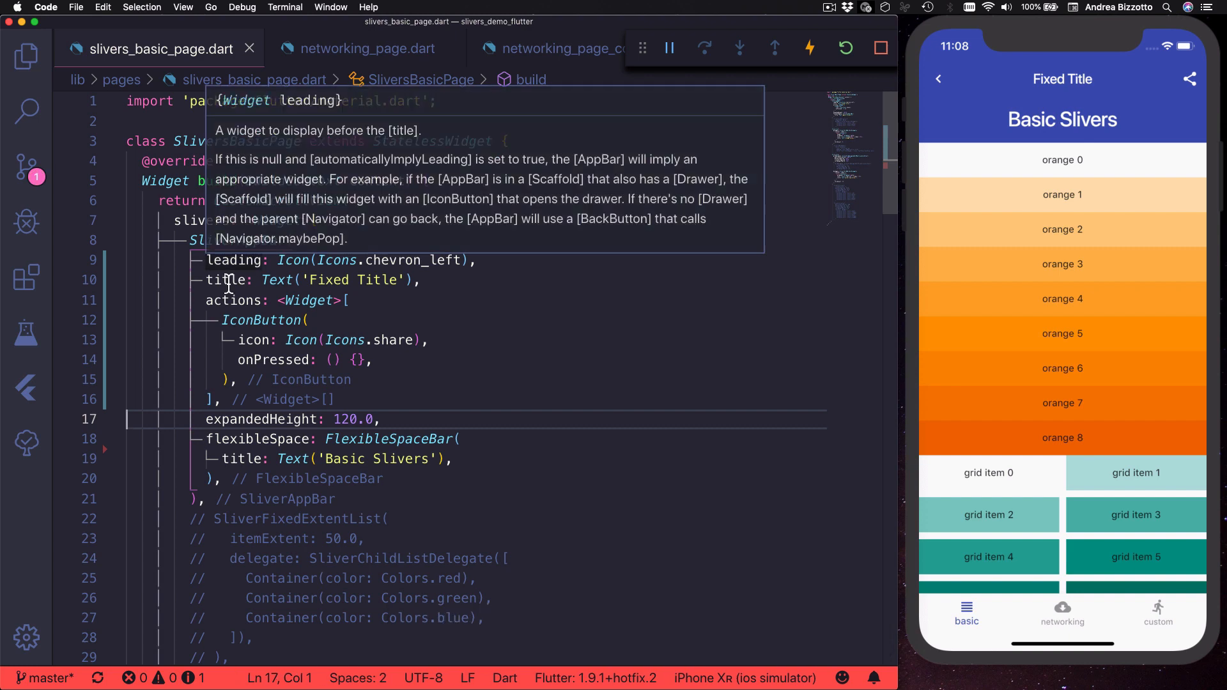
pyautogui.moveTo(976, 128)
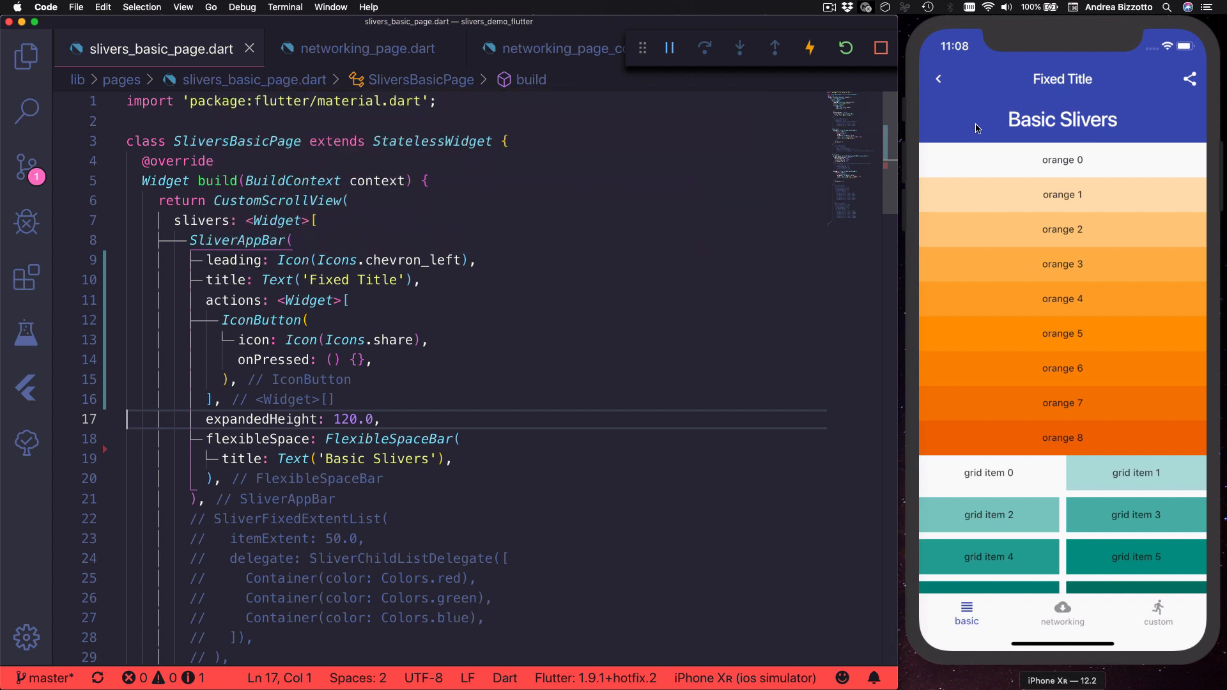
pyautogui.moveTo(390, 249)
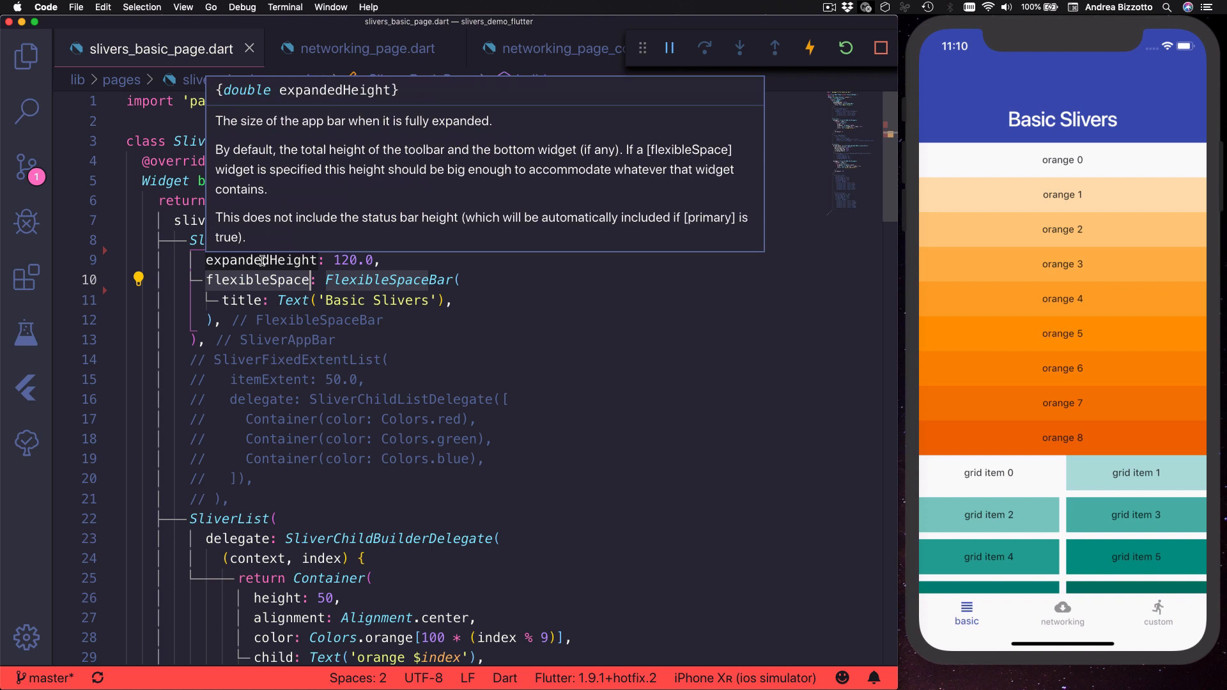
pyautogui.moveTo(396, 320)
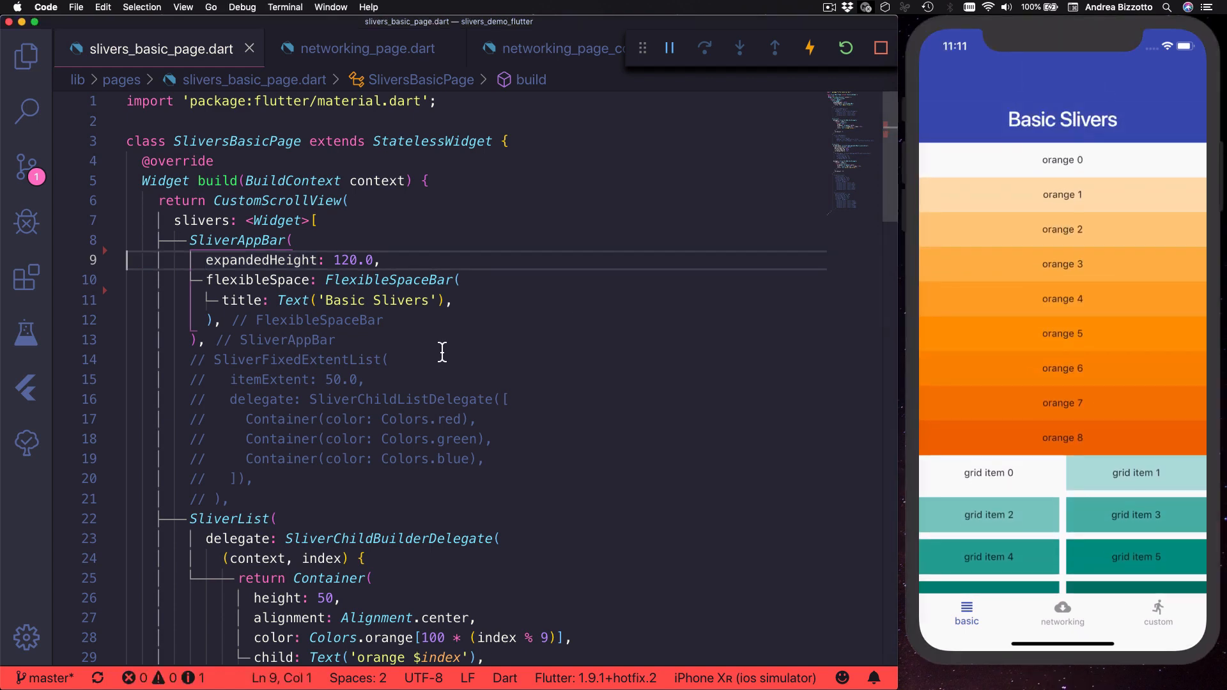
# Add pinned: true to the SliverAppBar and hot reload to test scrolling.
pyautogui.write('pinned: true,')
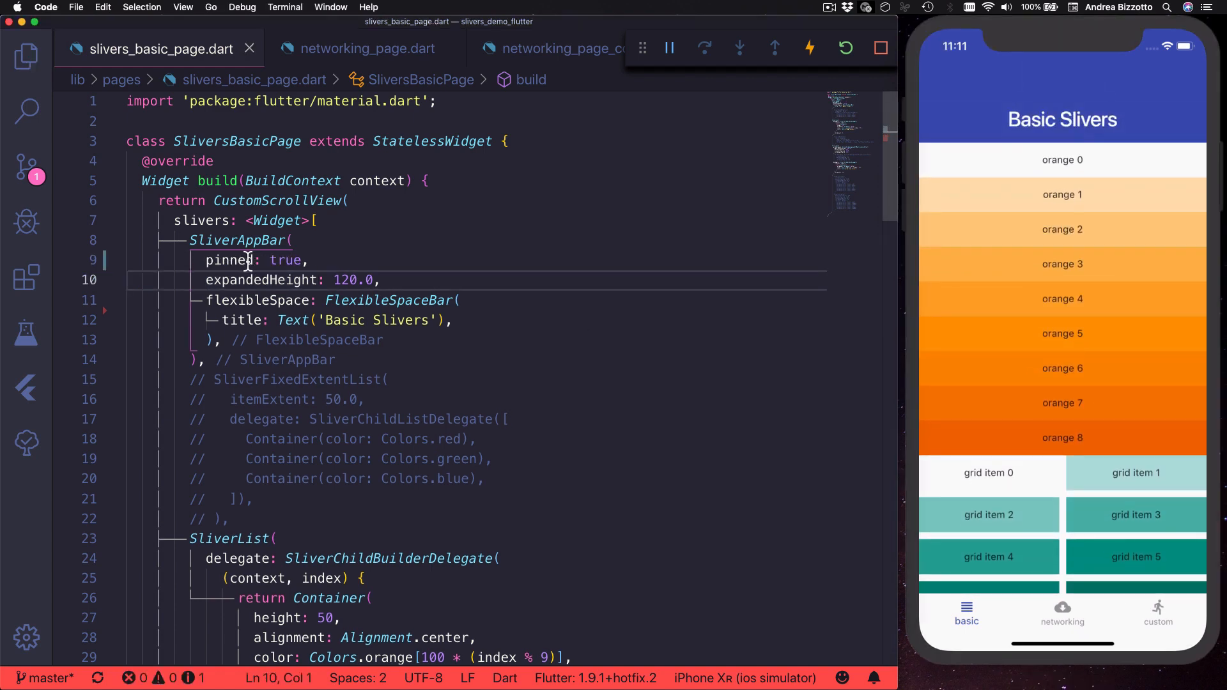
pyautogui.moveTo(1045, 278)
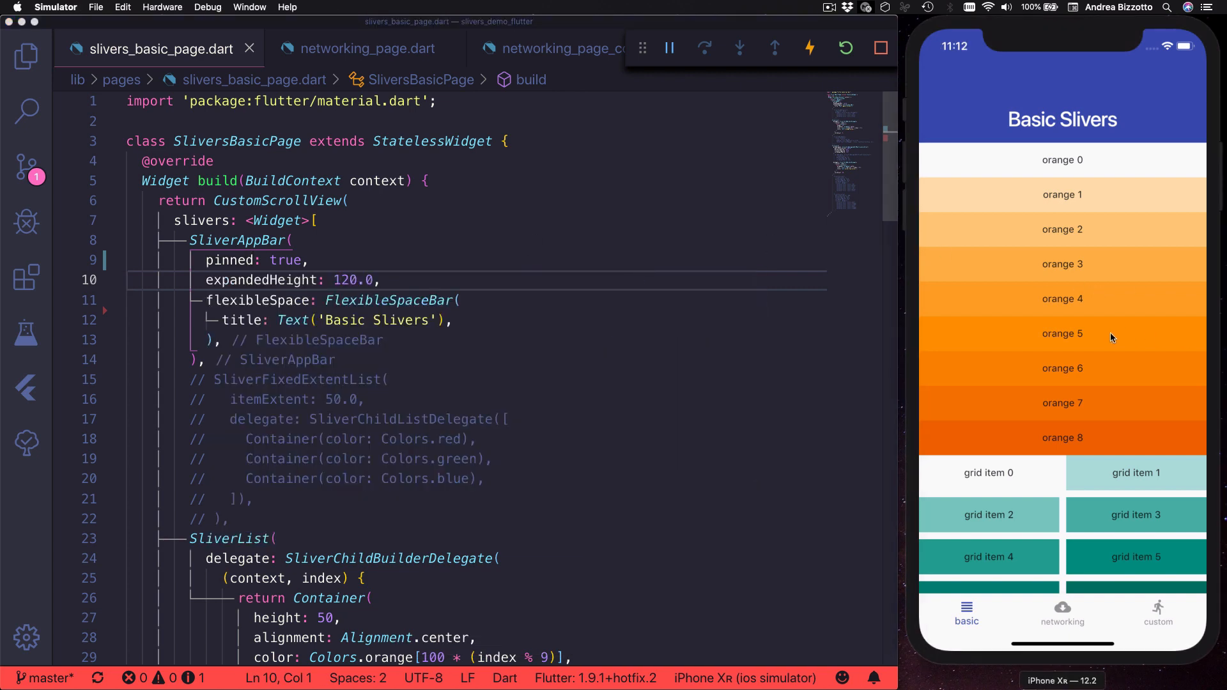
pyautogui.scroll(-3)
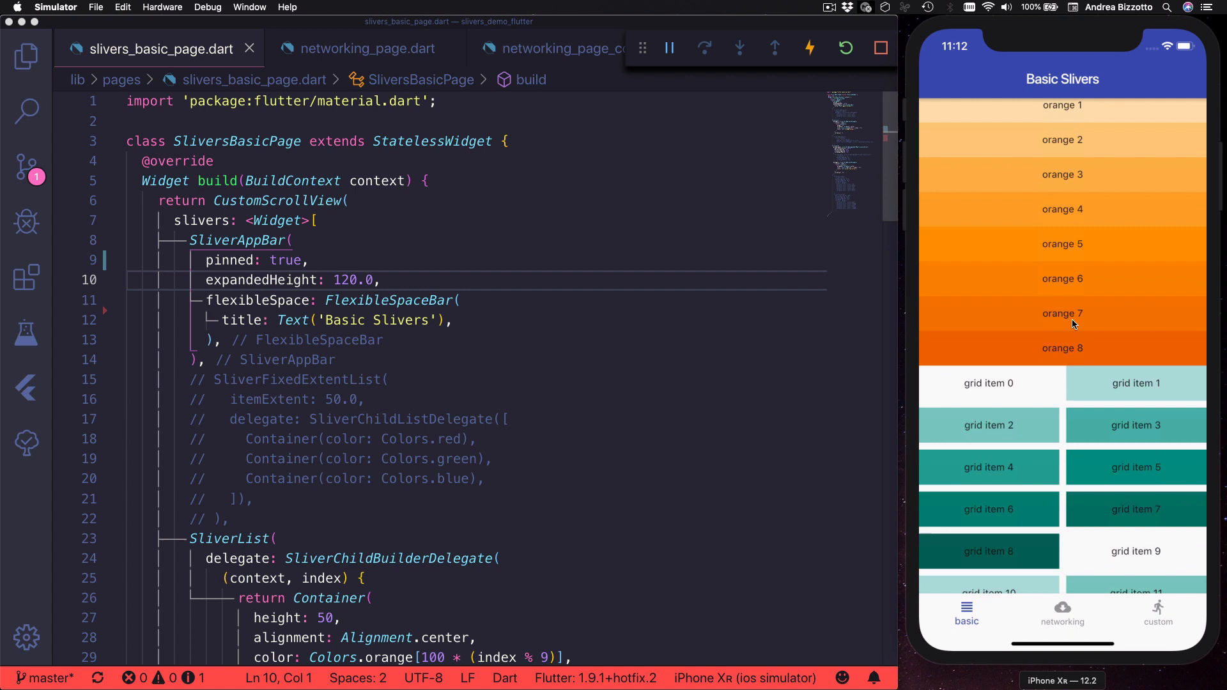
pyautogui.scroll(-3)
pyautogui.write('floating: true,')
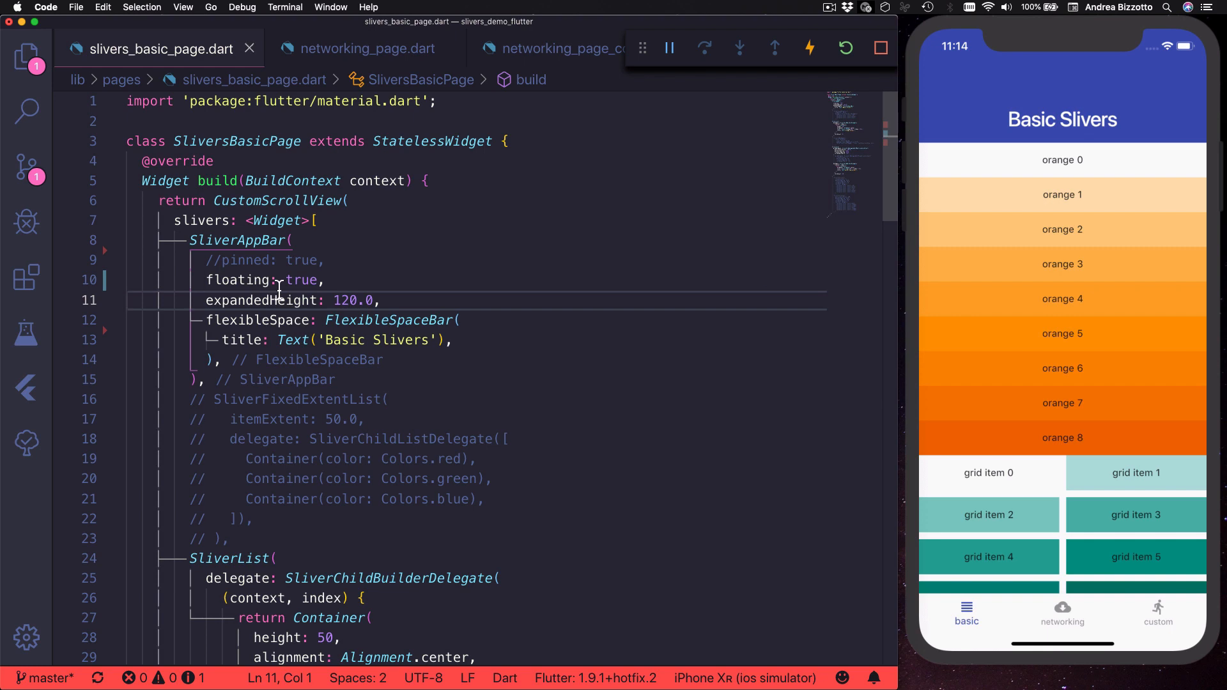
pyautogui.press('cmd+s')
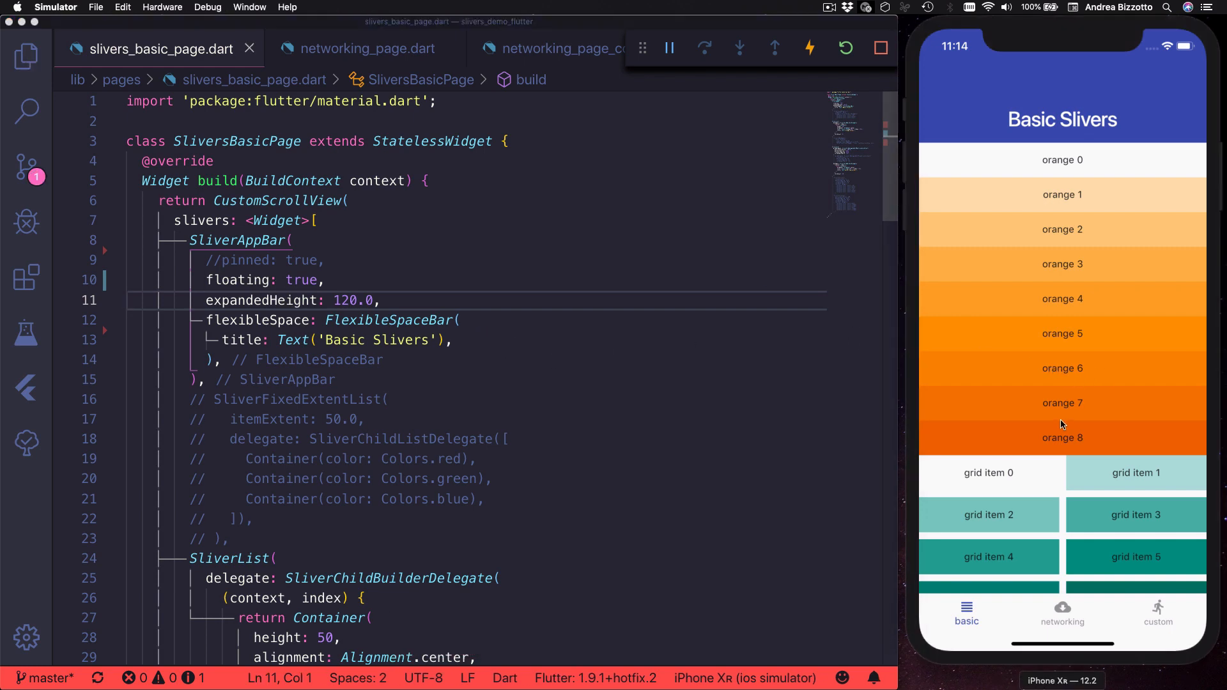
# Change the SliverAppBar's floating value to false and scroll the result.
pyautogui.scroll(-3)
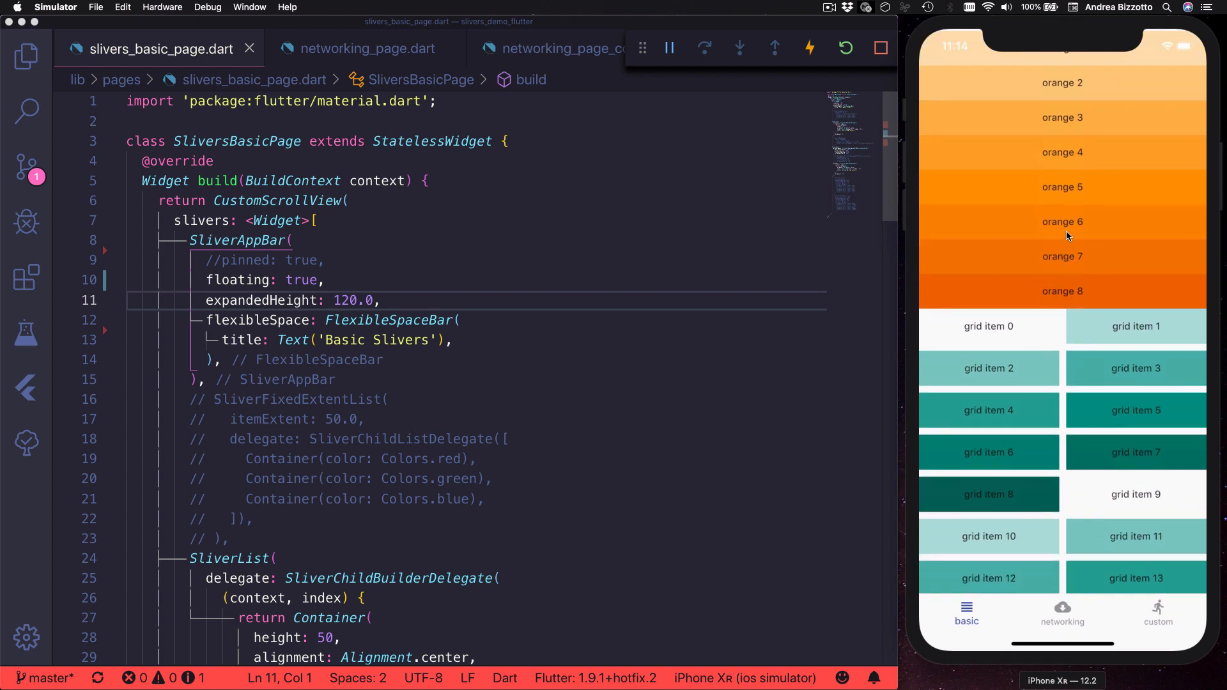
pyautogui.scroll(-3)
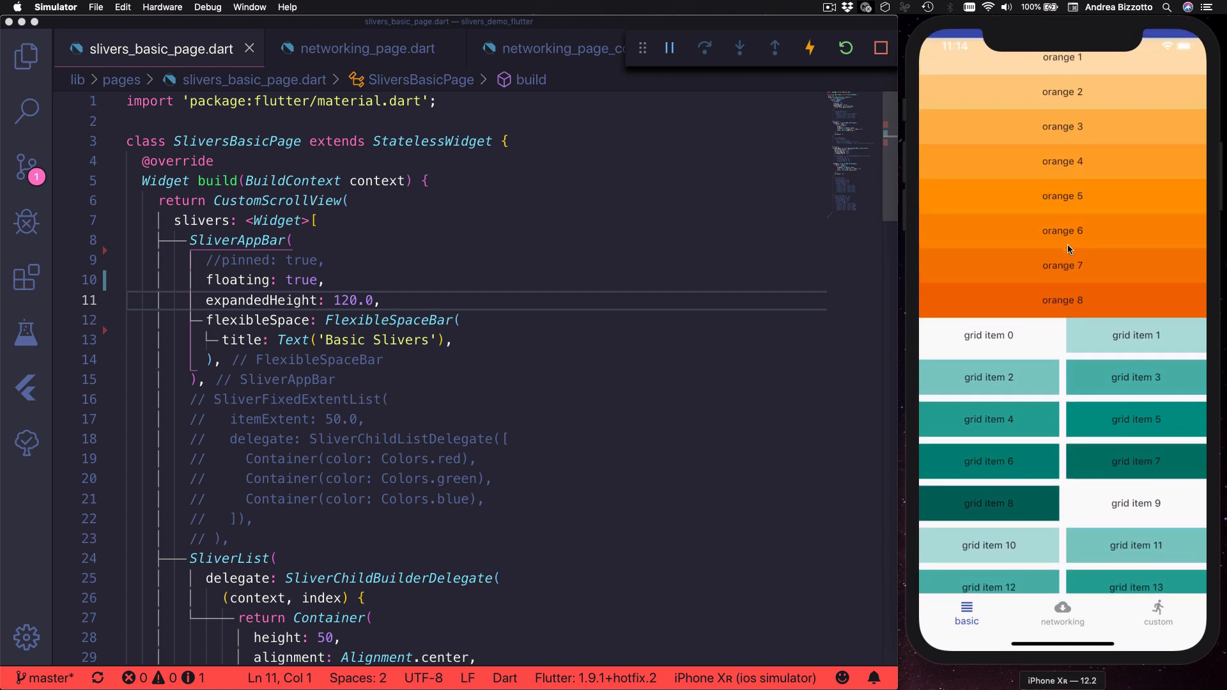
pyautogui.scroll(-3)
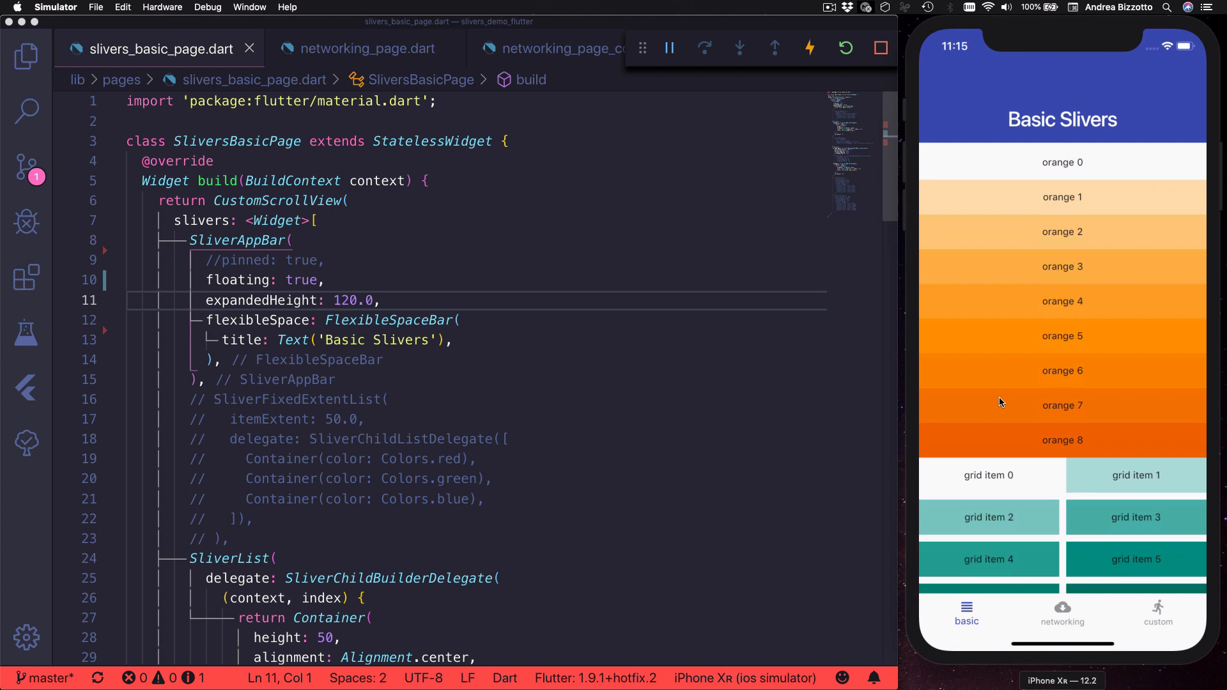
pyautogui.write('false')
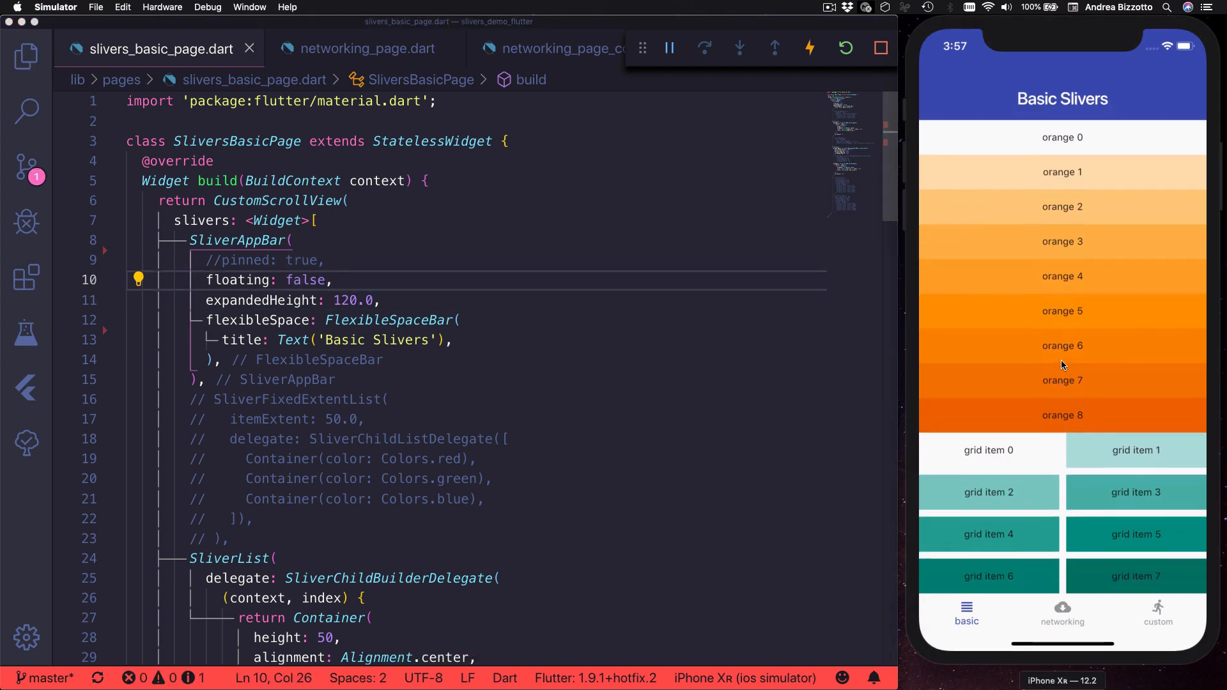
pyautogui.scroll(-3)
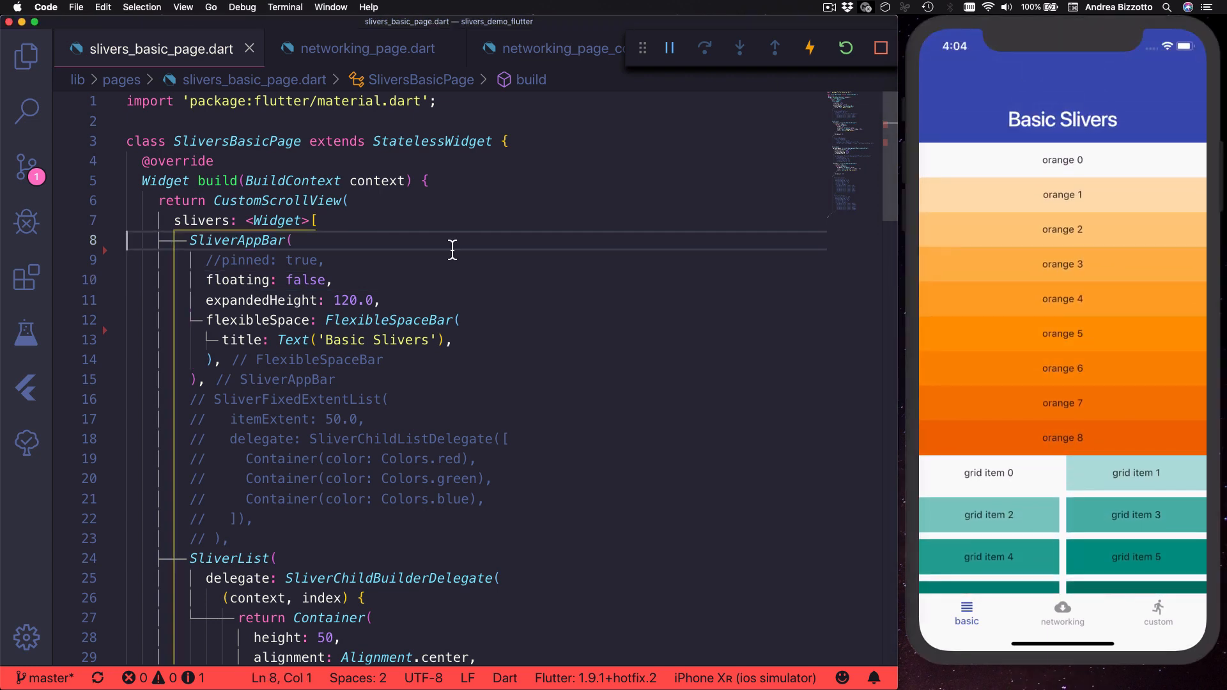
# Insert AppBar(title: Text('Basic Slivers')) above the SliverAppBar and save to hot reload.
pyautogui.write('AppBar(')
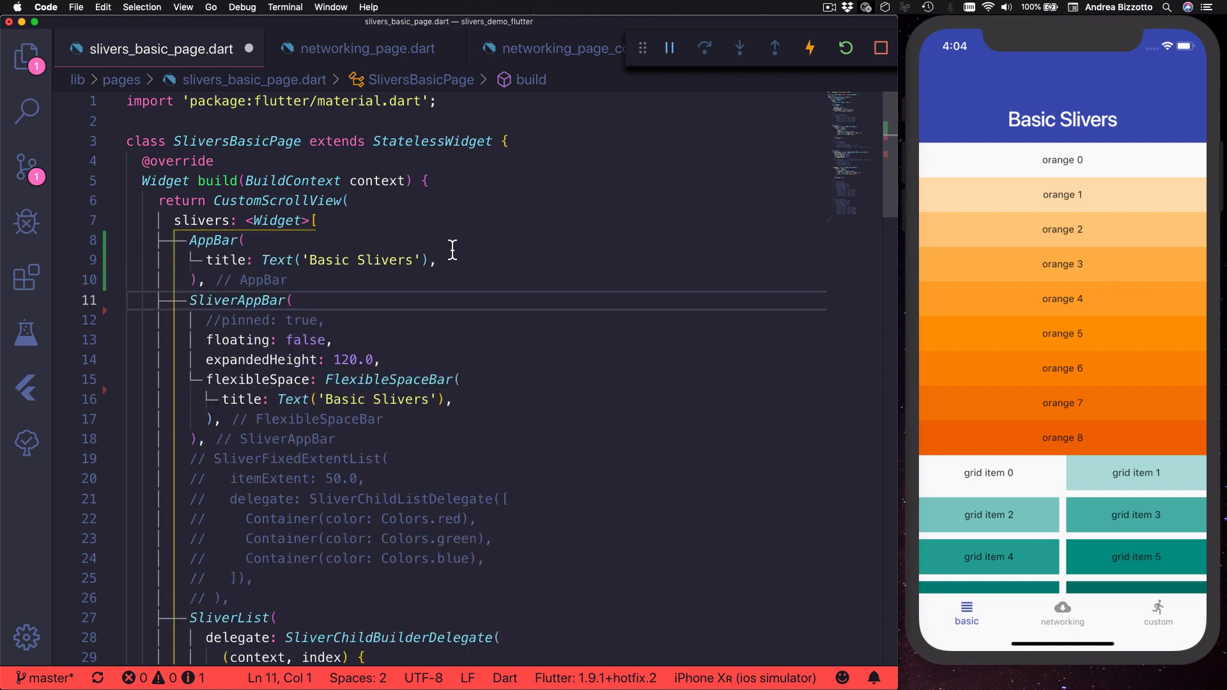
pyautogui.press('cmd+s')
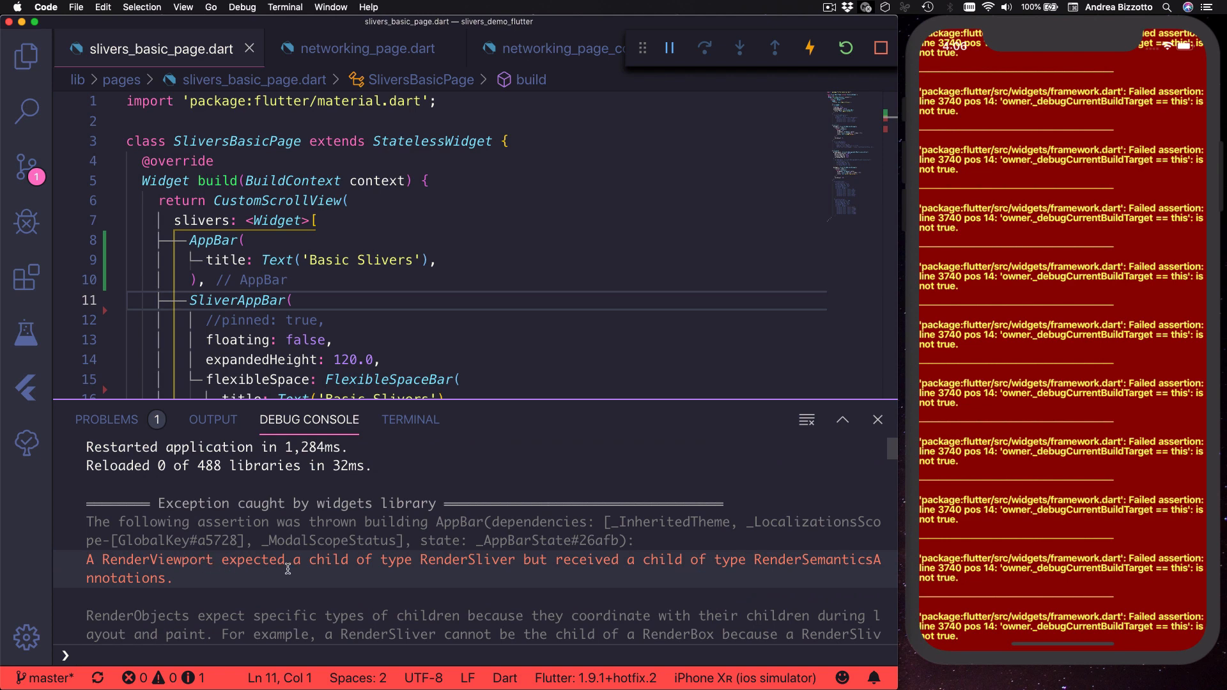
pyautogui.moveTo(536, 559)
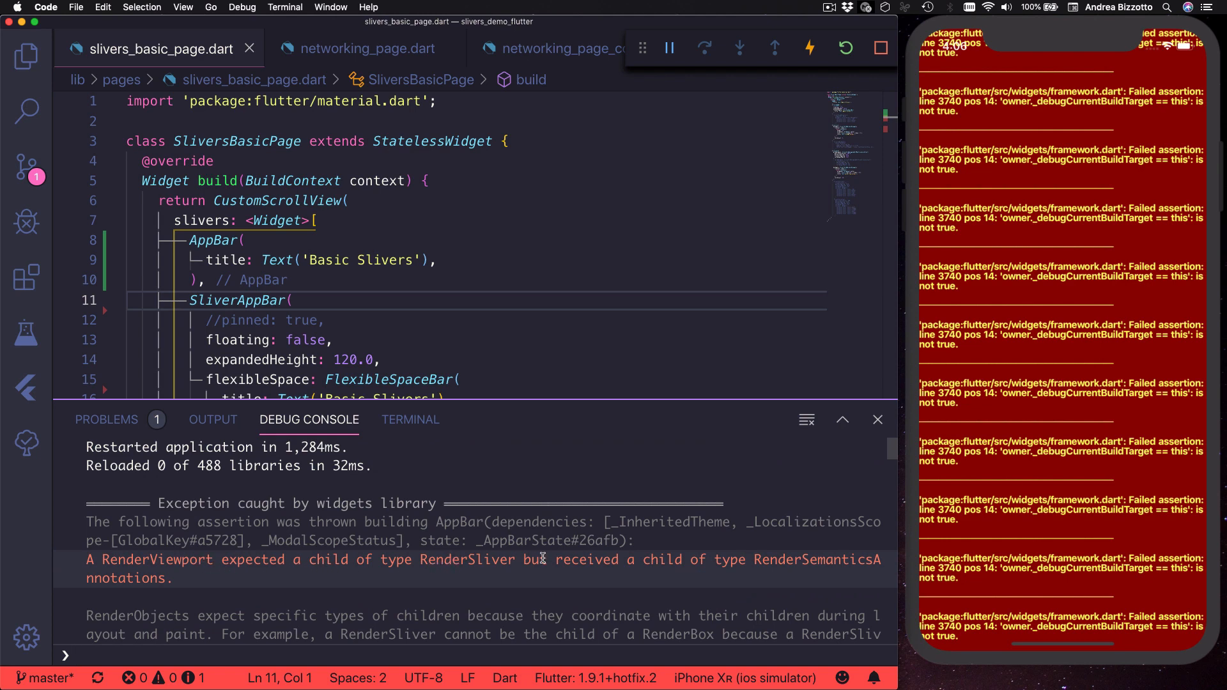
pyautogui.moveTo(796, 562)
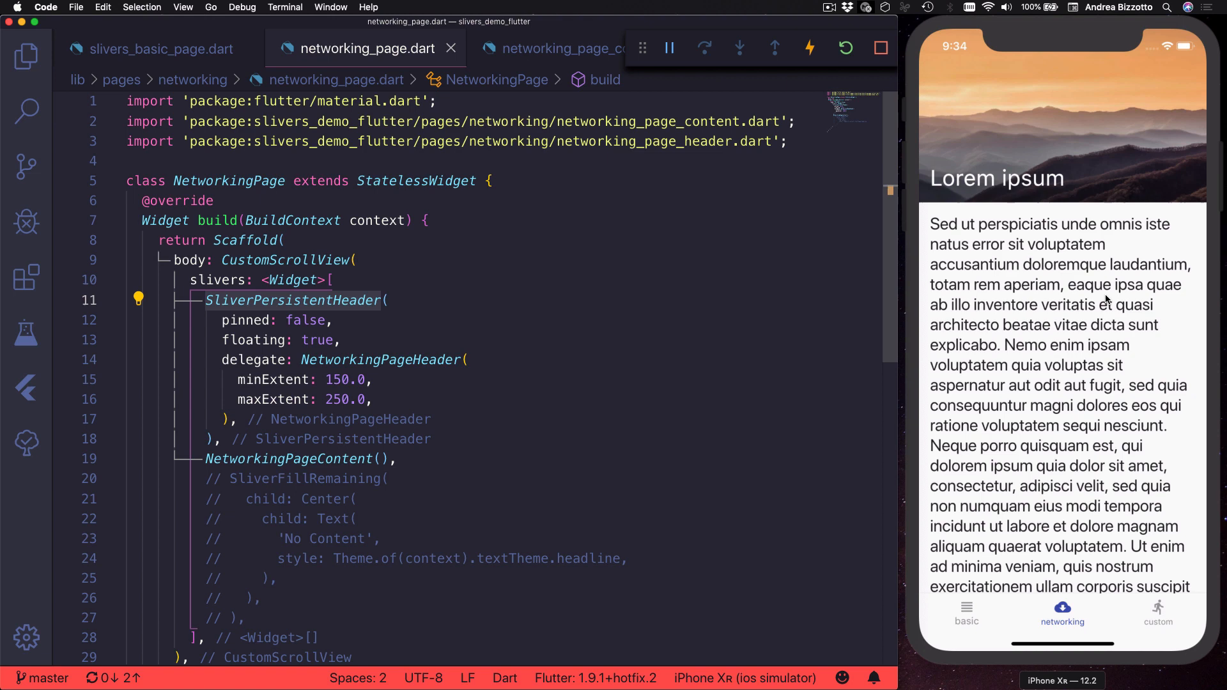
pyautogui.moveTo(1105, 321)
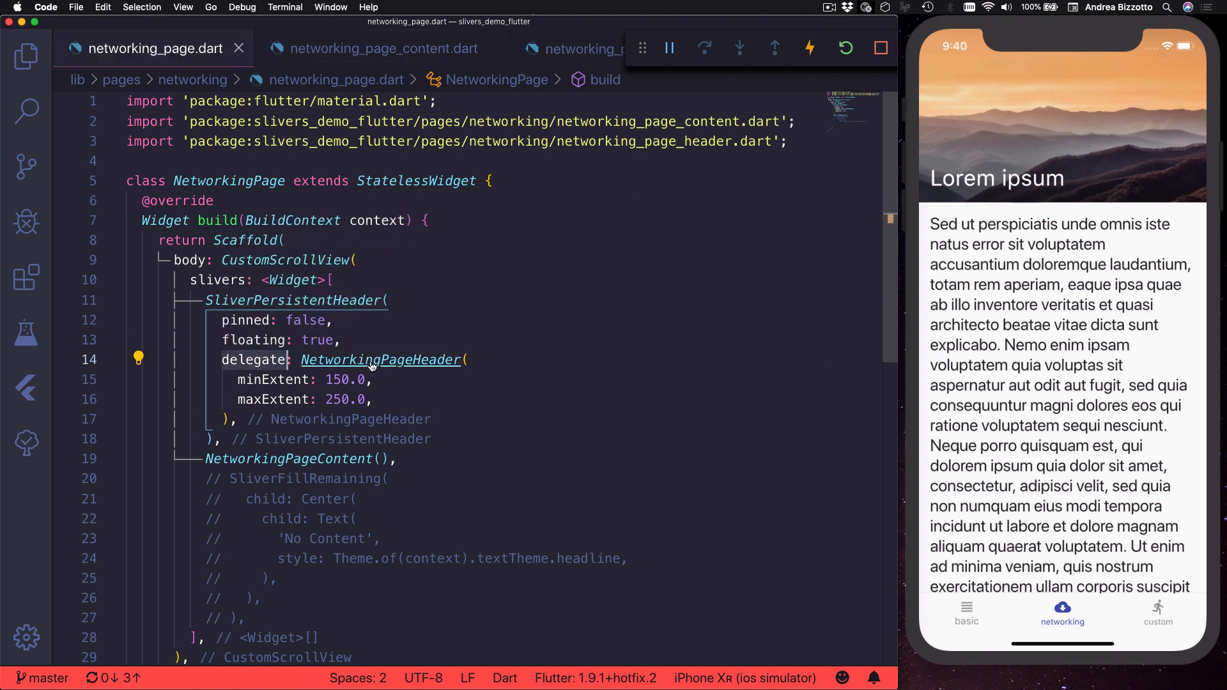
# Jump to the NetworkingPageHeader definition in networking_page_header.dart.
pyautogui.click(381, 360)
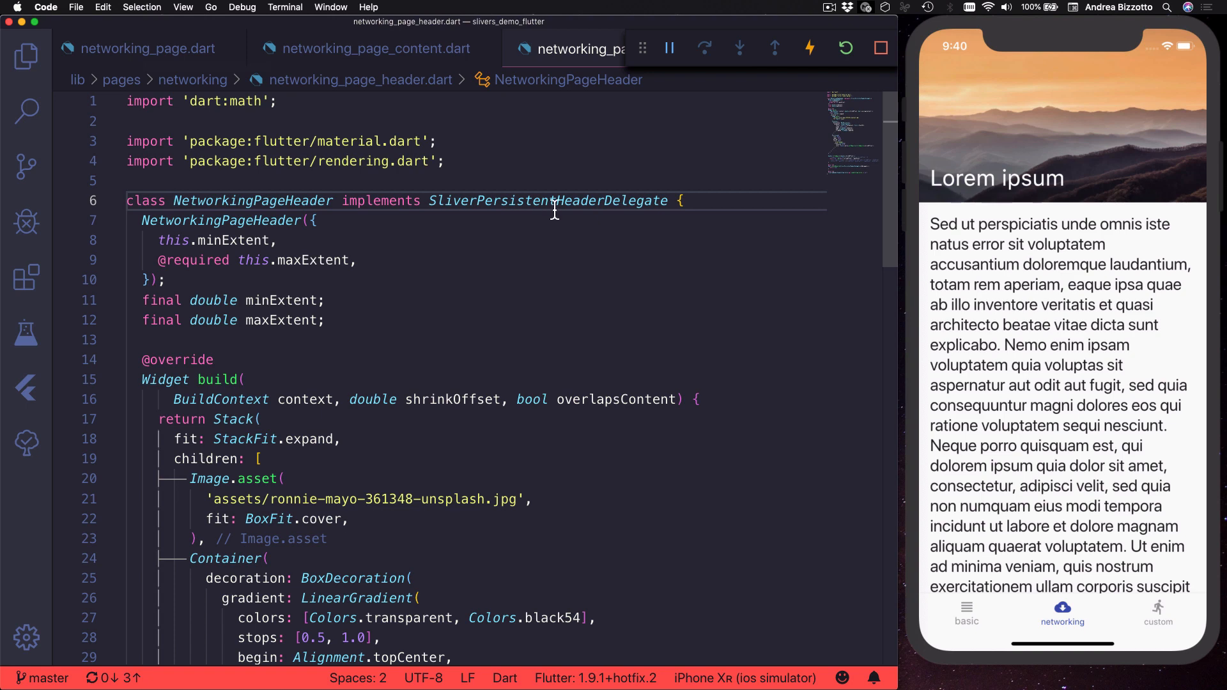
pyautogui.doubleClick(548, 200)
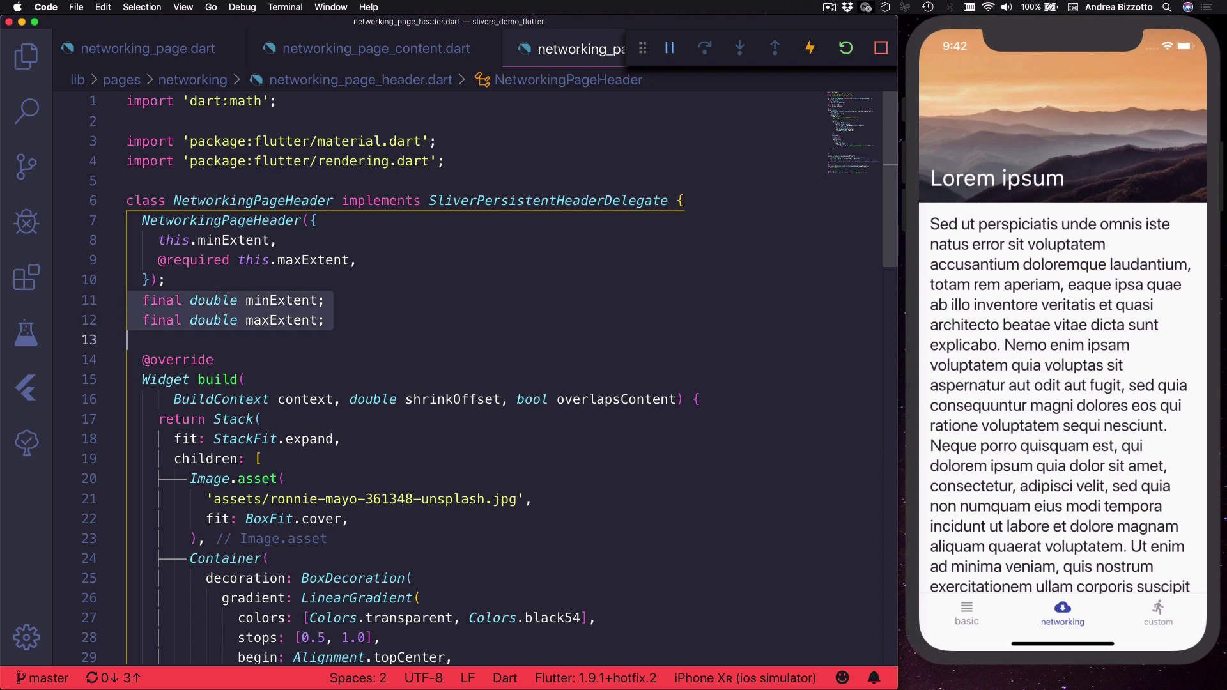
pyautogui.moveTo(302, 319)
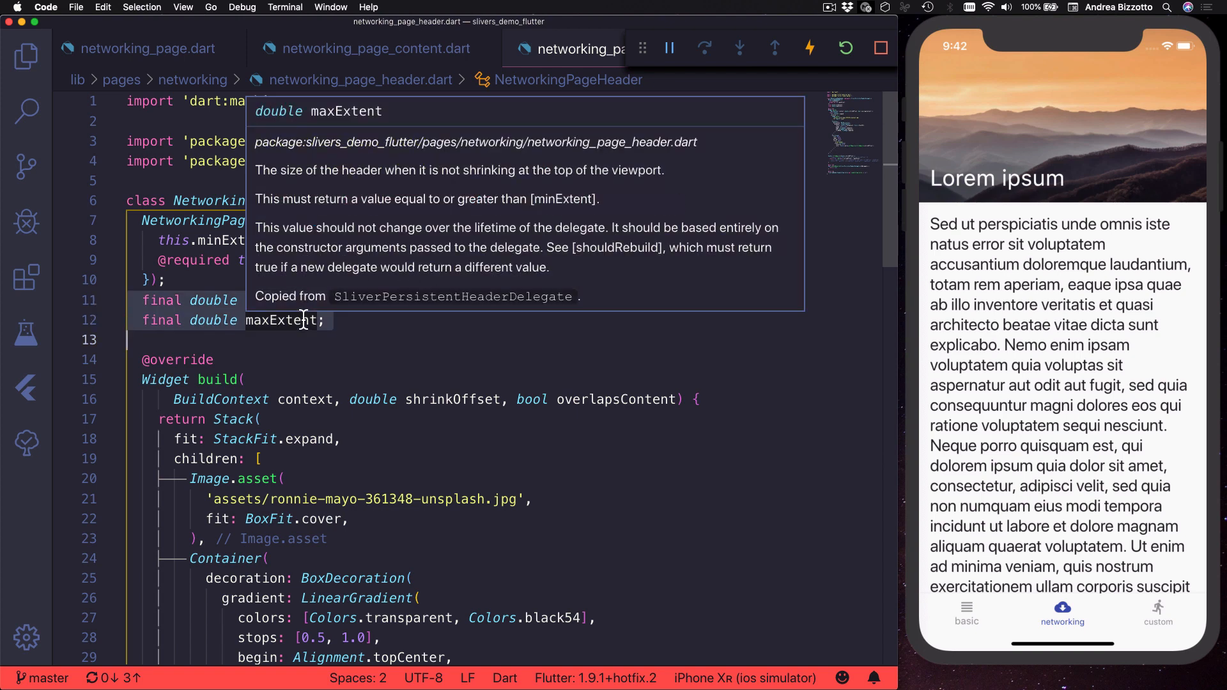
pyautogui.moveTo(370, 385)
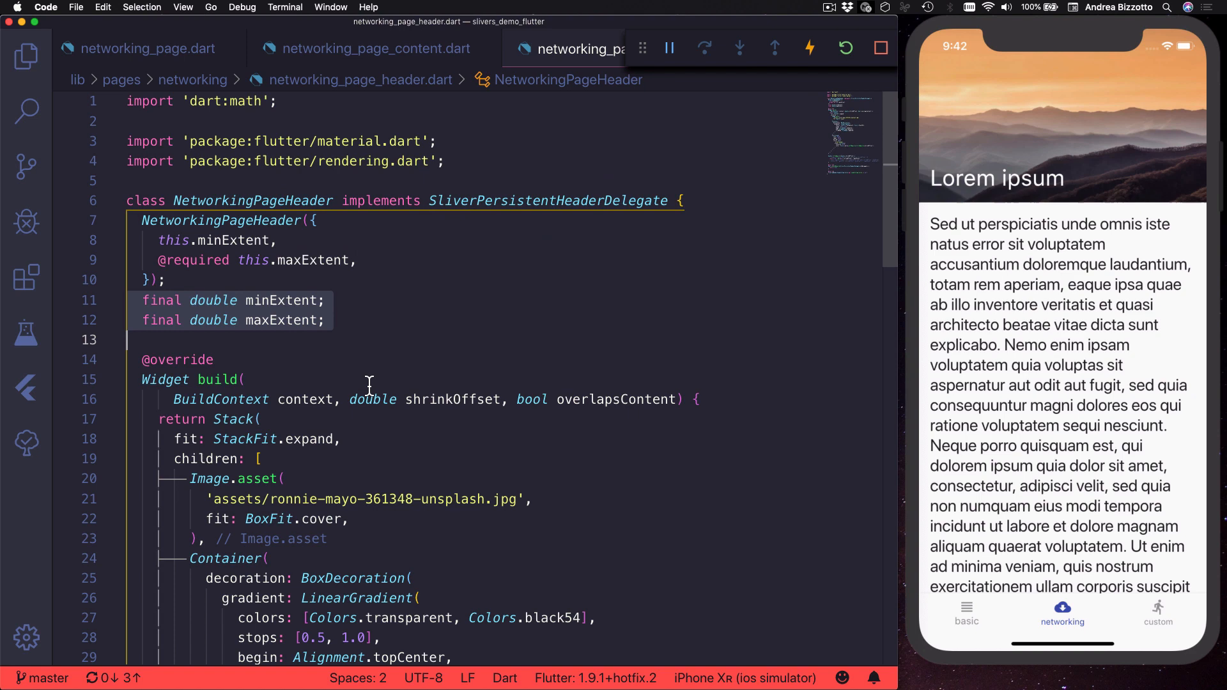
pyautogui.moveTo(441, 449)
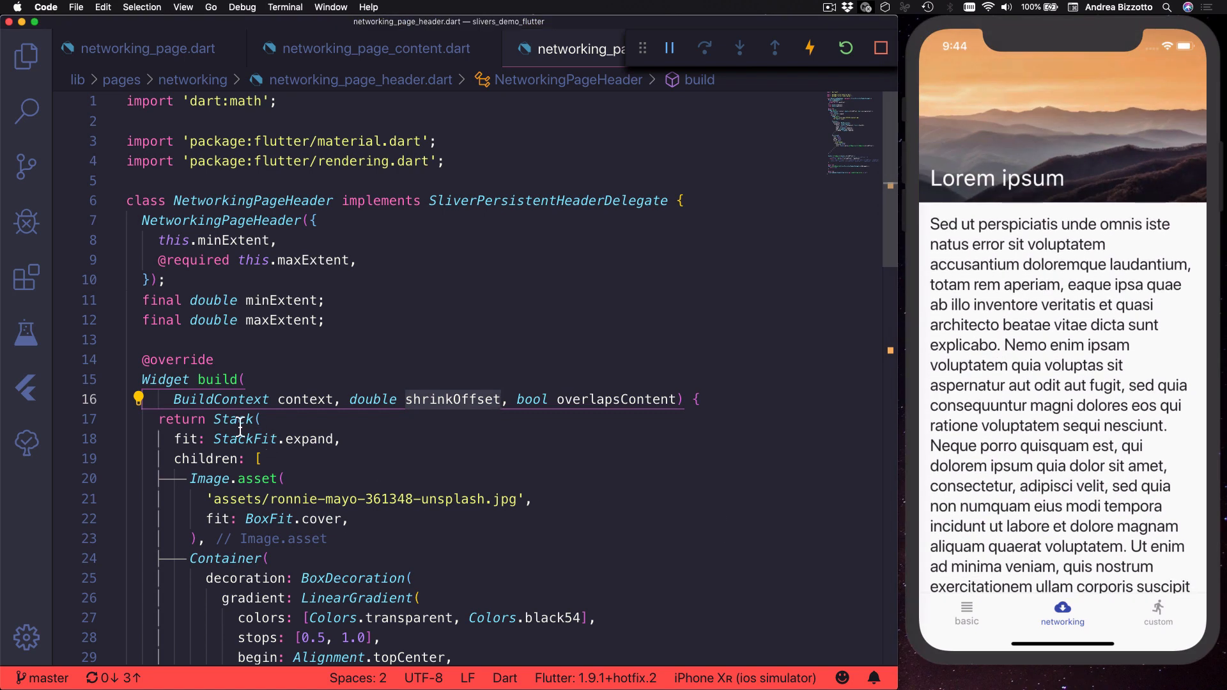
pyautogui.scroll(-3)
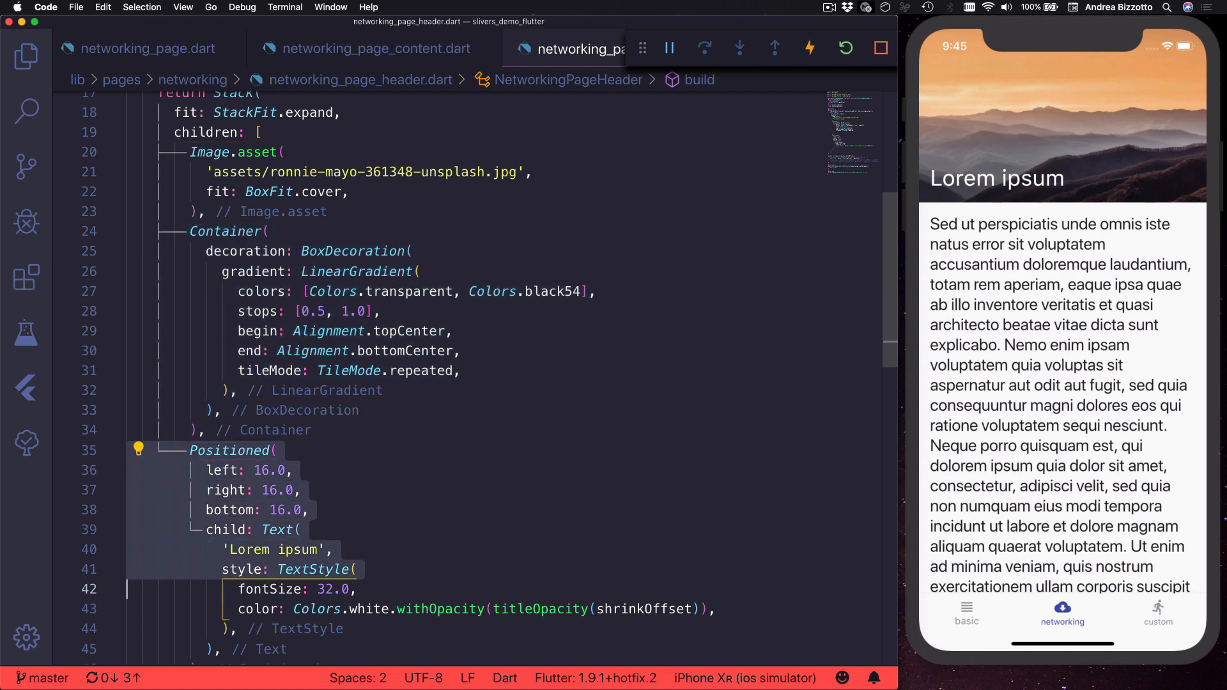
pyautogui.scroll(-3)
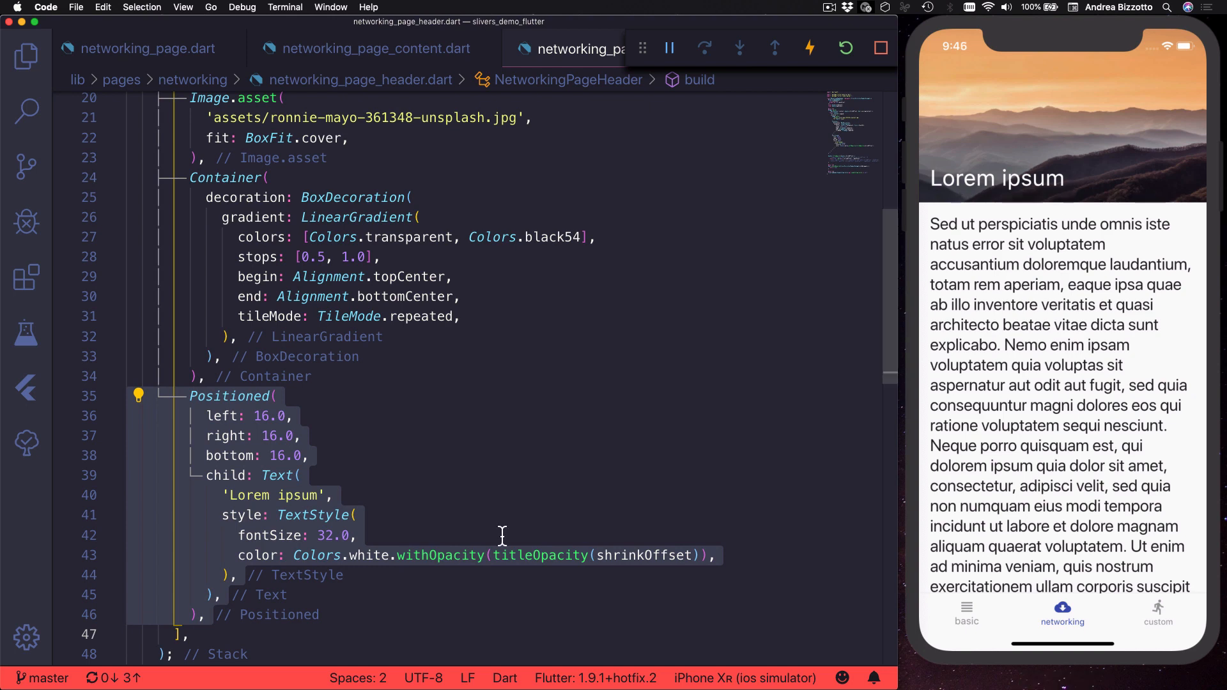
pyautogui.doubleClick(441, 556)
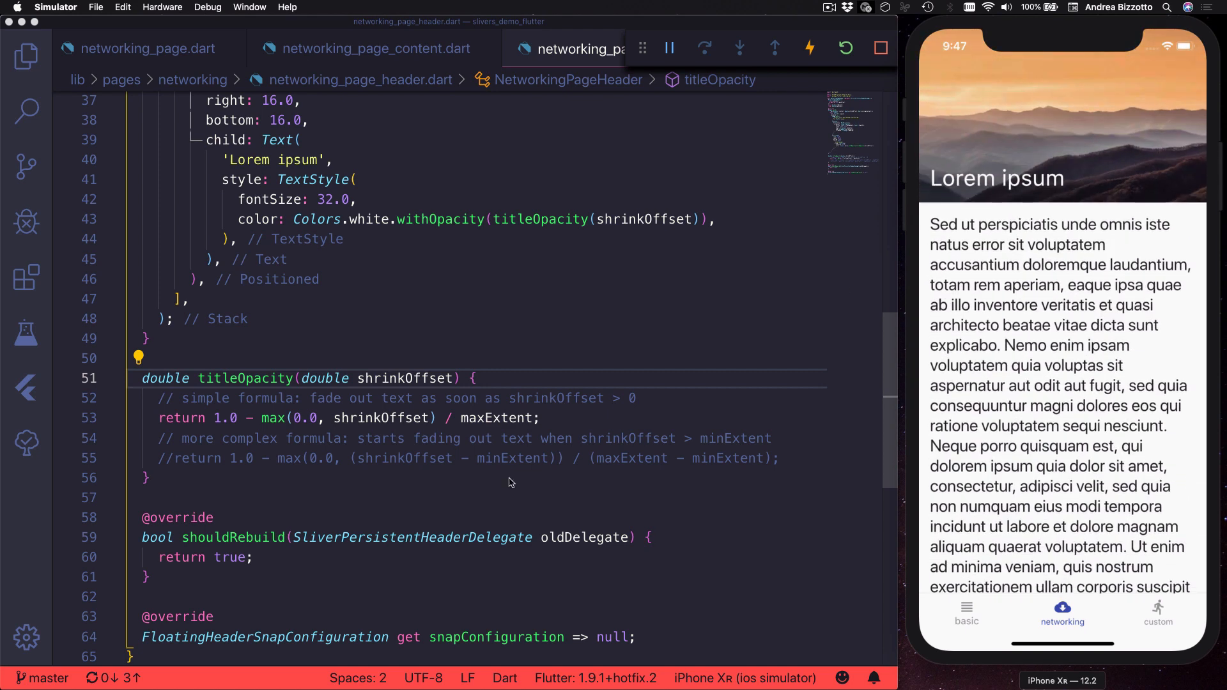
pyautogui.moveTo(352, 435)
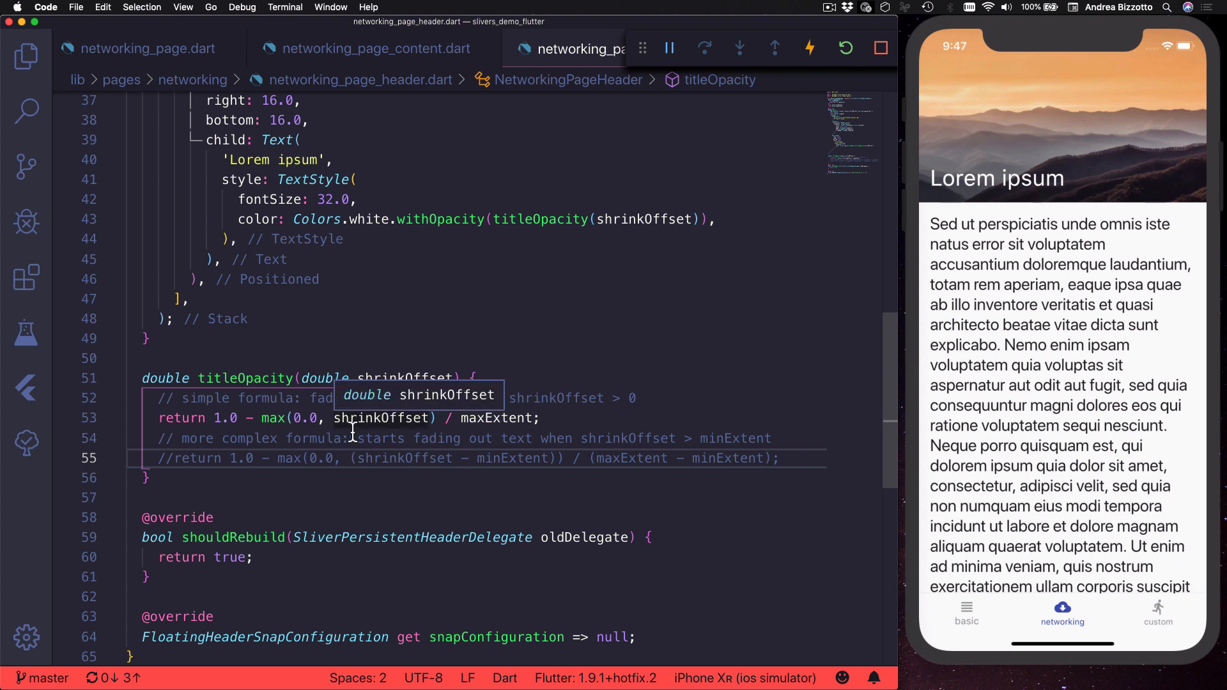
pyautogui.moveTo(370, 427)
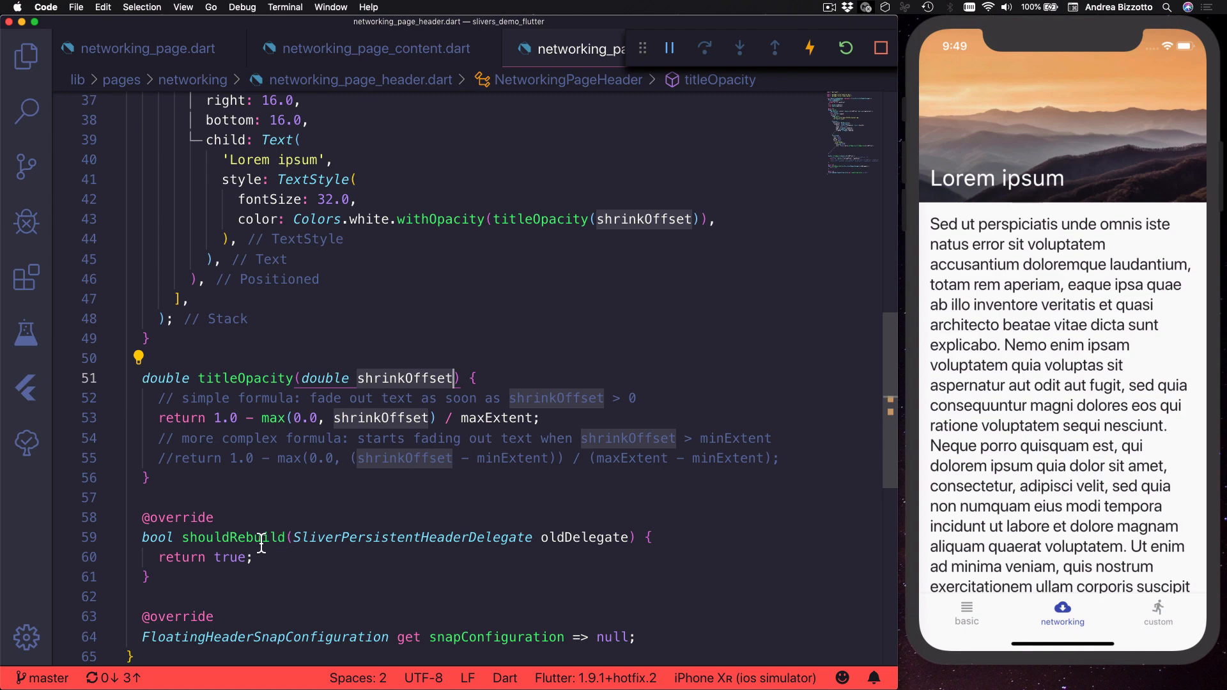
# Jump from shouldRebuild to Flutter's SliverPersistentHeaderDelegate source definition.
pyautogui.click(234, 537)
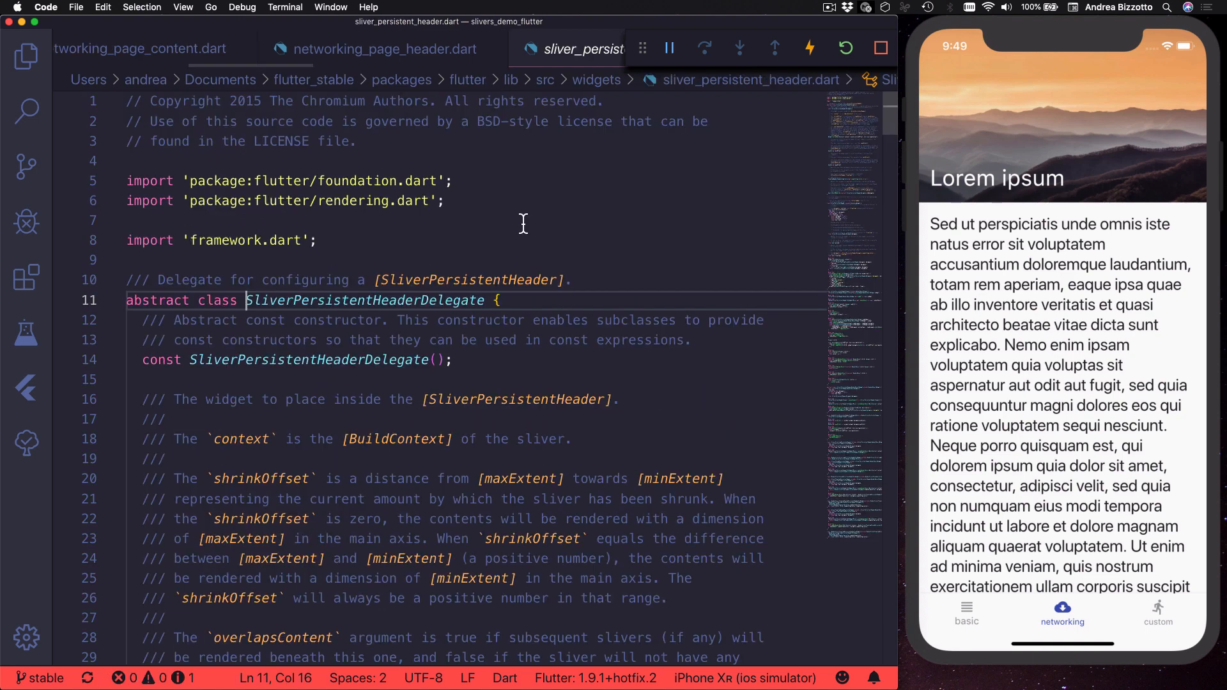
pyautogui.moveTo(481, 234)
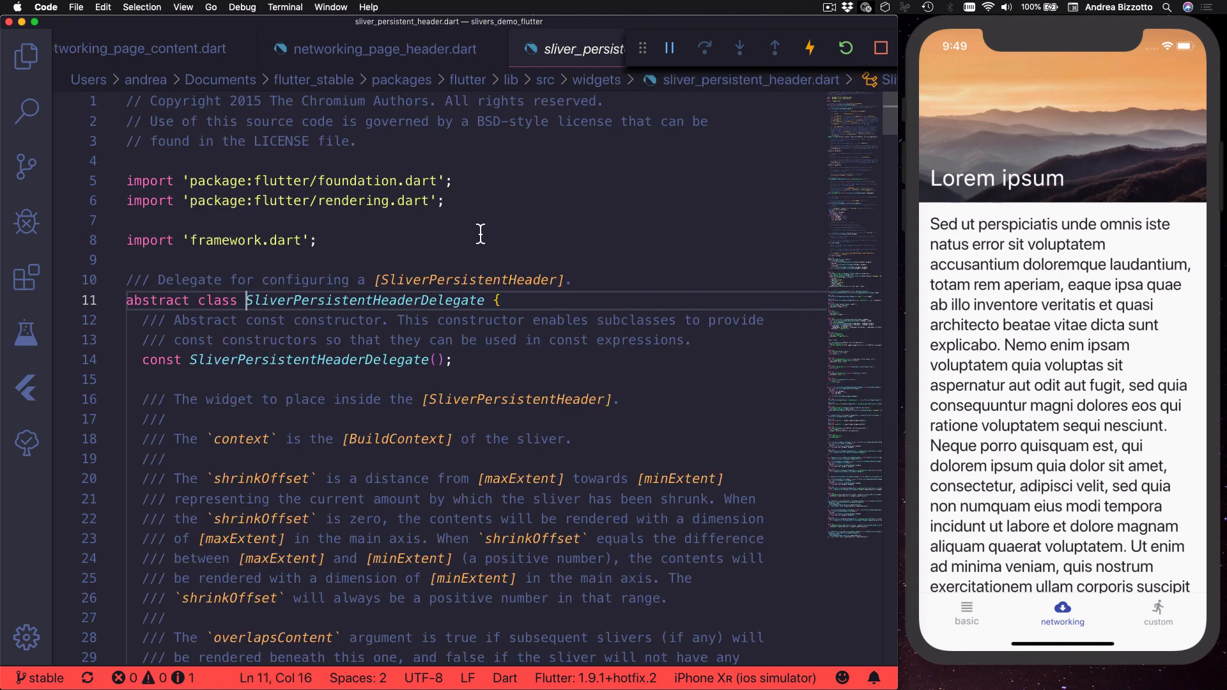
# Scroll the delegate docs, then switch the simulator app to basic slivers and back to networking.
pyautogui.scroll(-3)
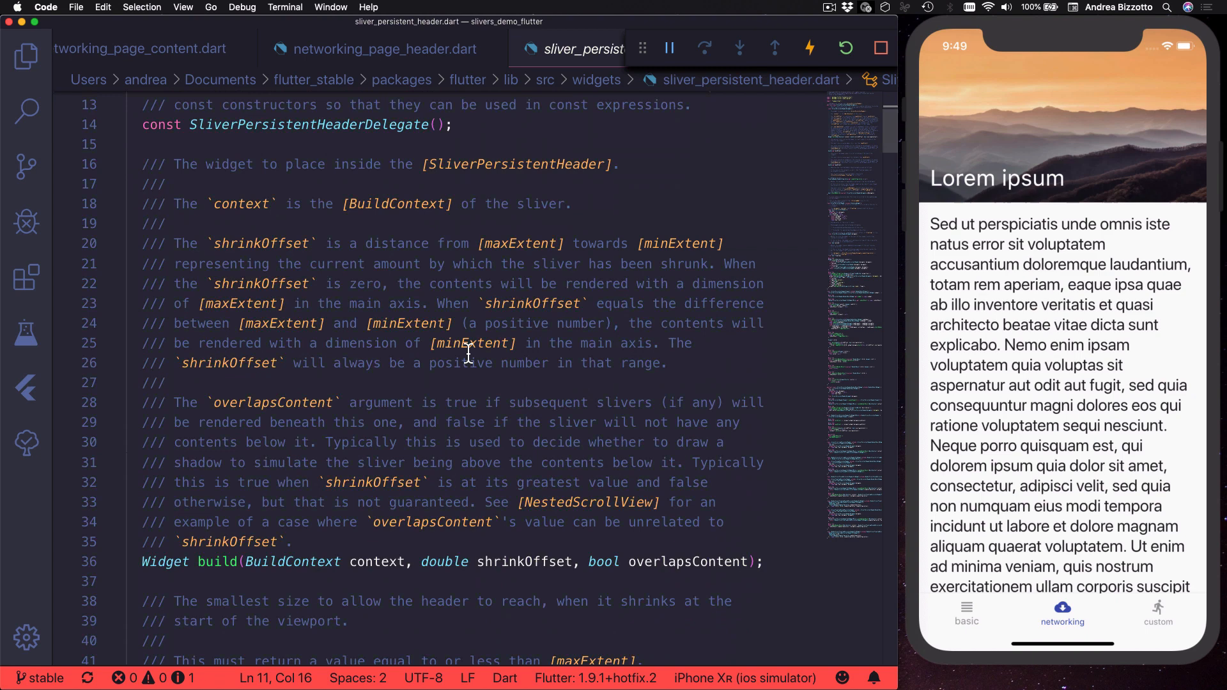
pyautogui.scroll(-3)
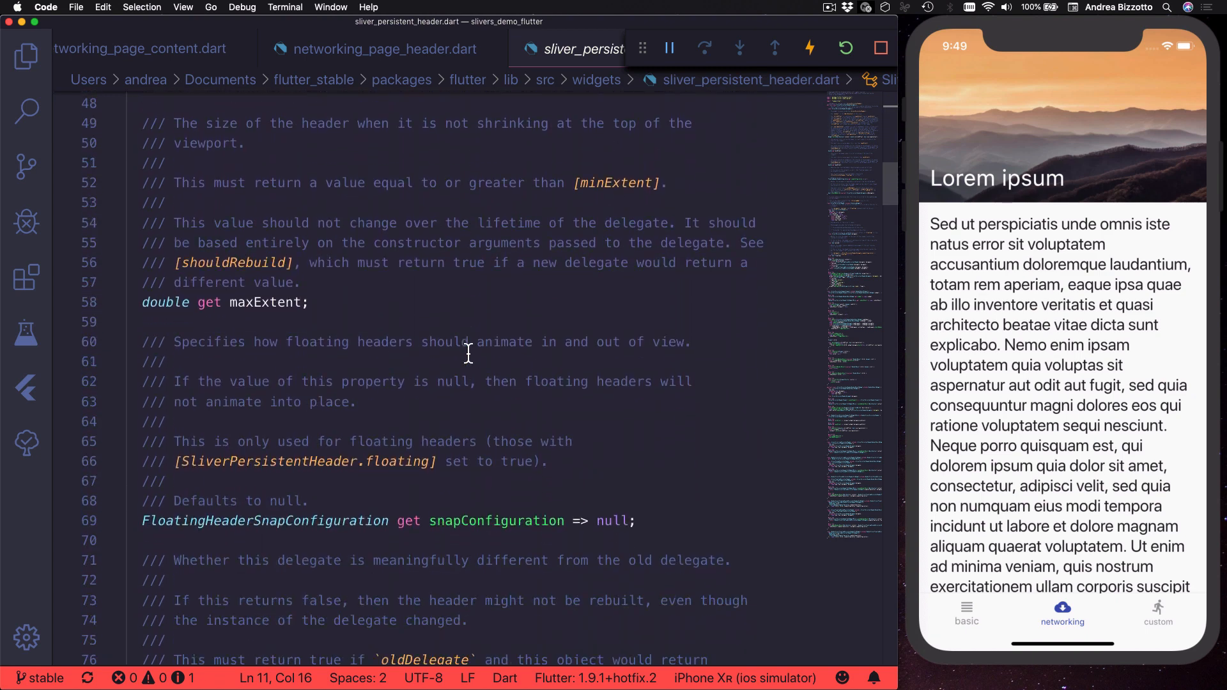
pyautogui.scroll(-3)
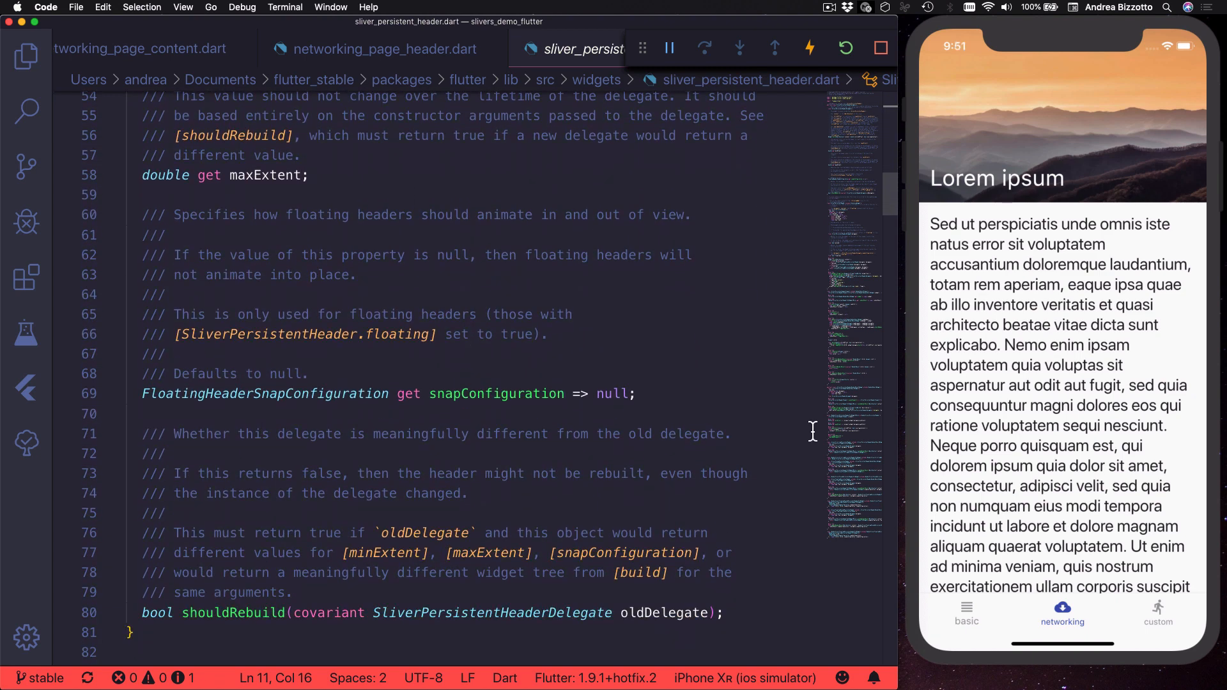
pyautogui.click(967, 611)
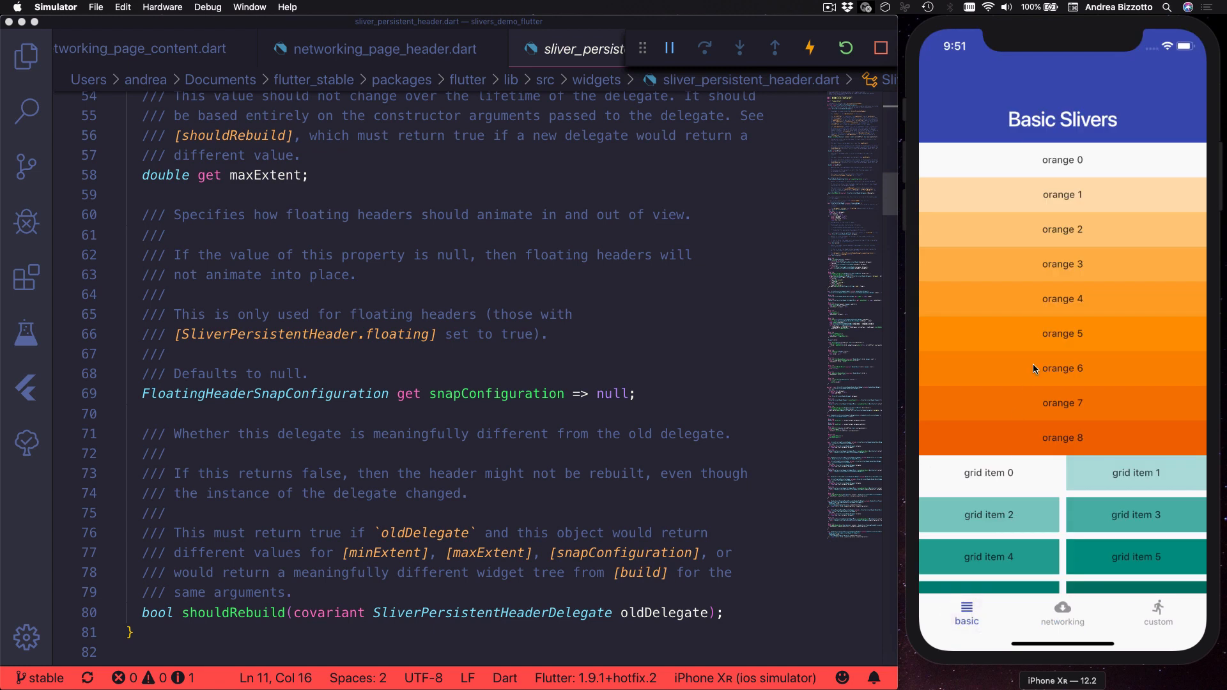
pyautogui.moveTo(1079, 157)
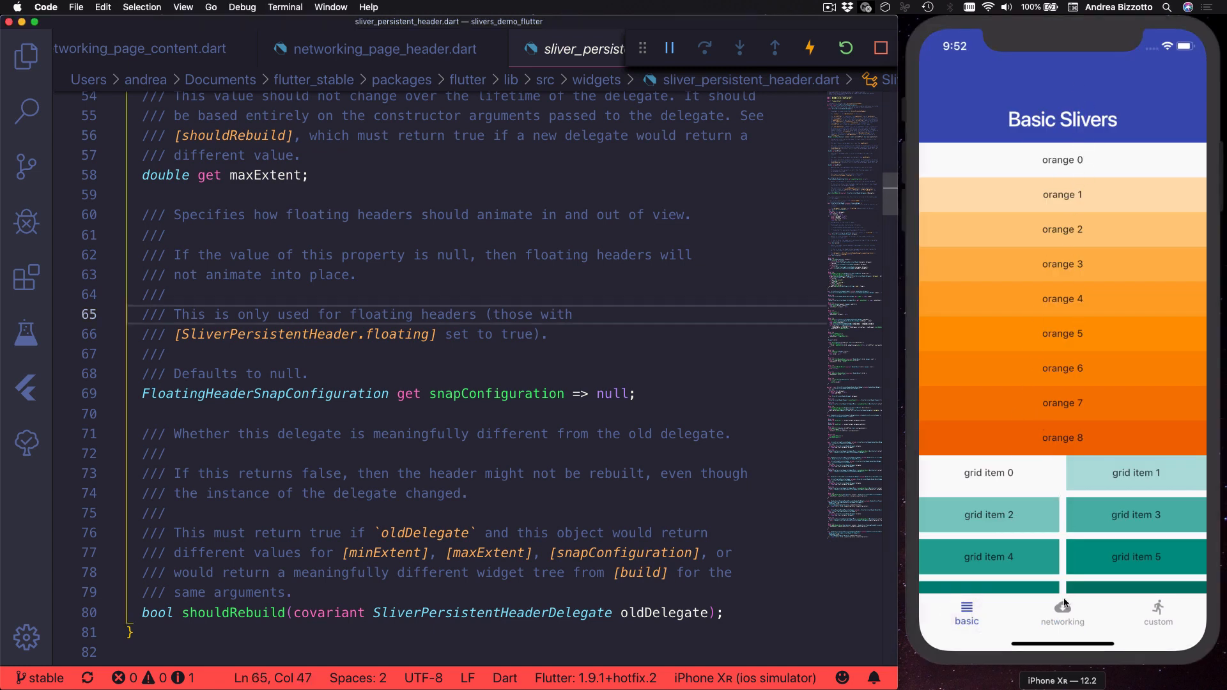
pyautogui.click(1062, 613)
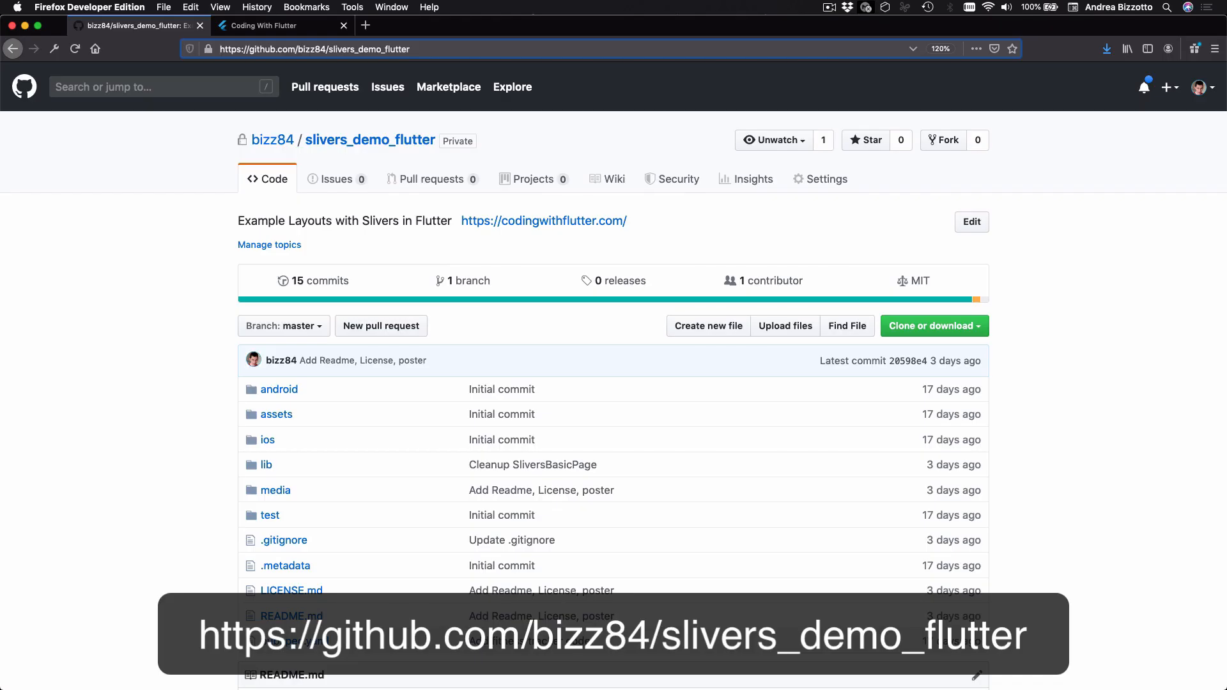
# Scroll down to the repository README, then switch to the Coding With Flutter tab.
pyautogui.scroll(-3)
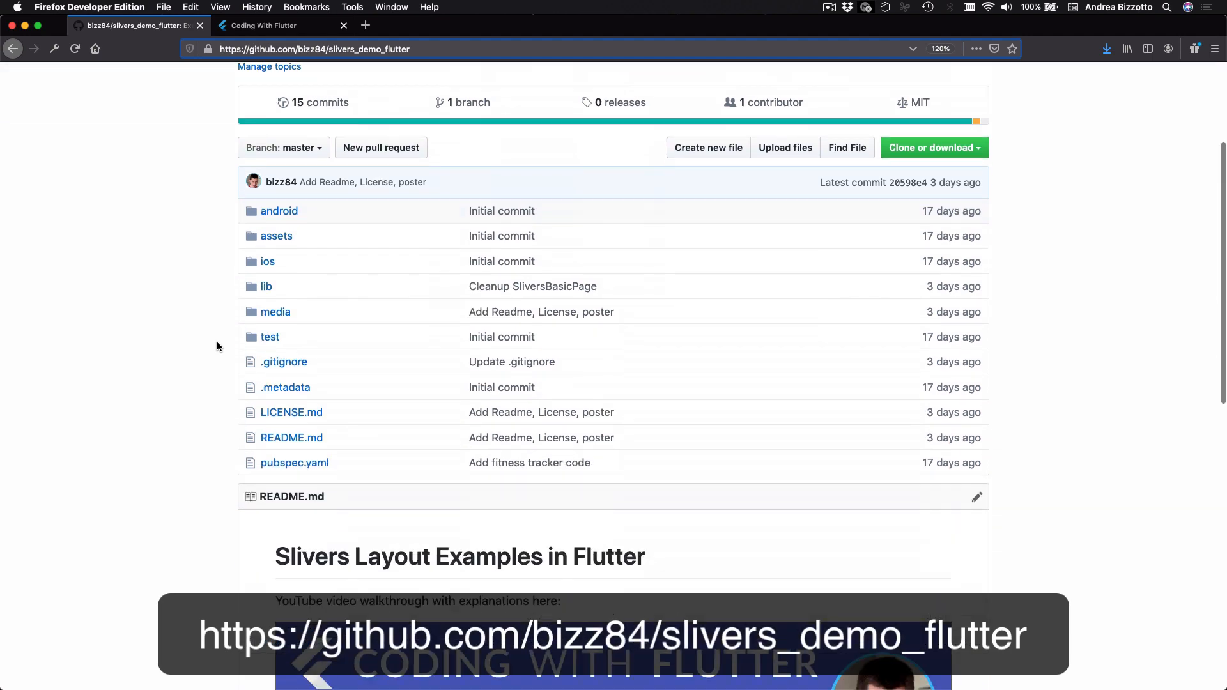
pyautogui.scroll(-3)
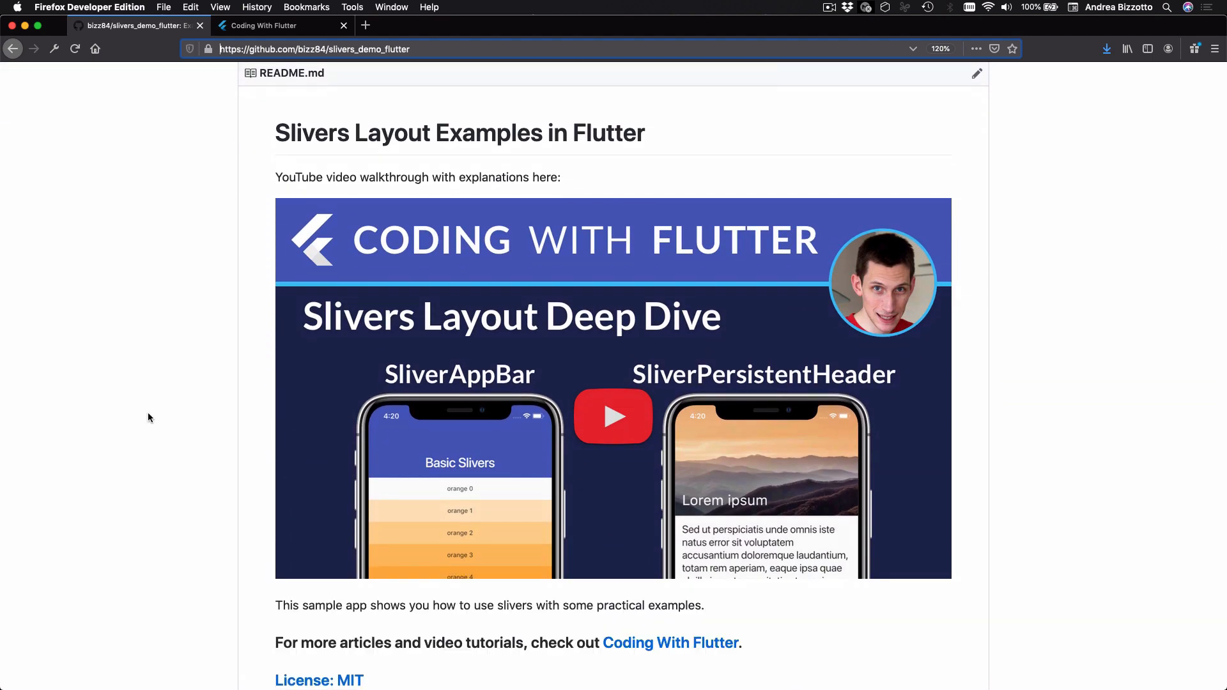
pyautogui.click(274, 26)
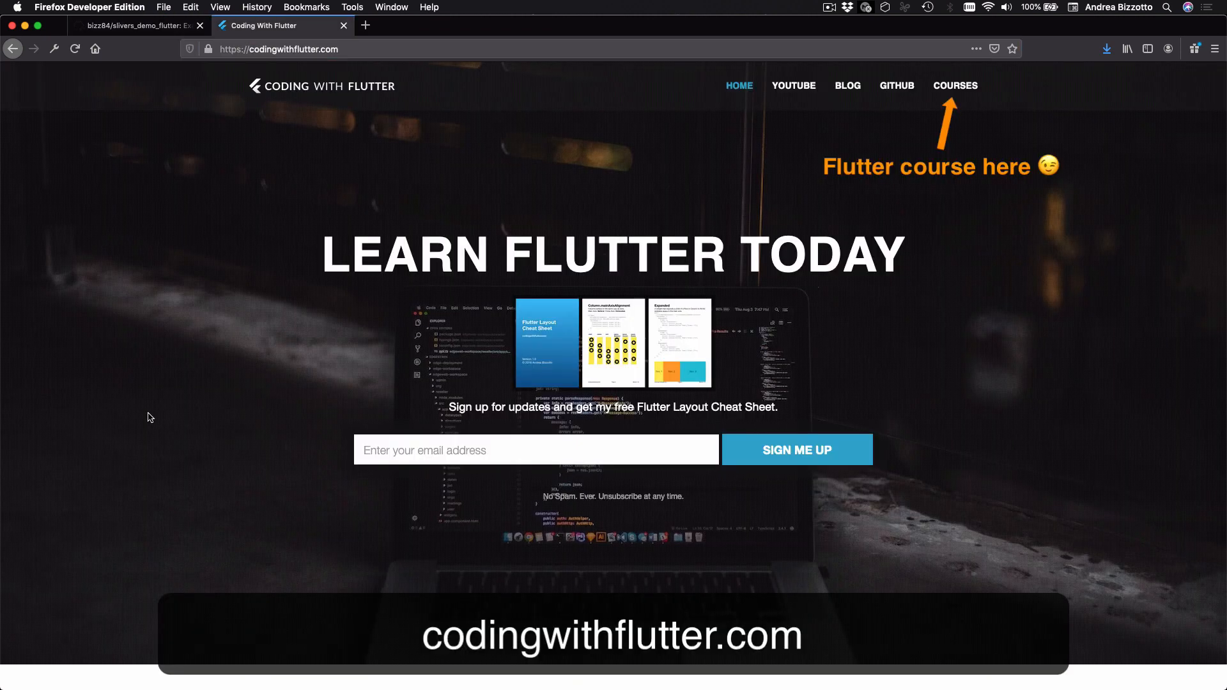
pyautogui.moveTo(328, 430)
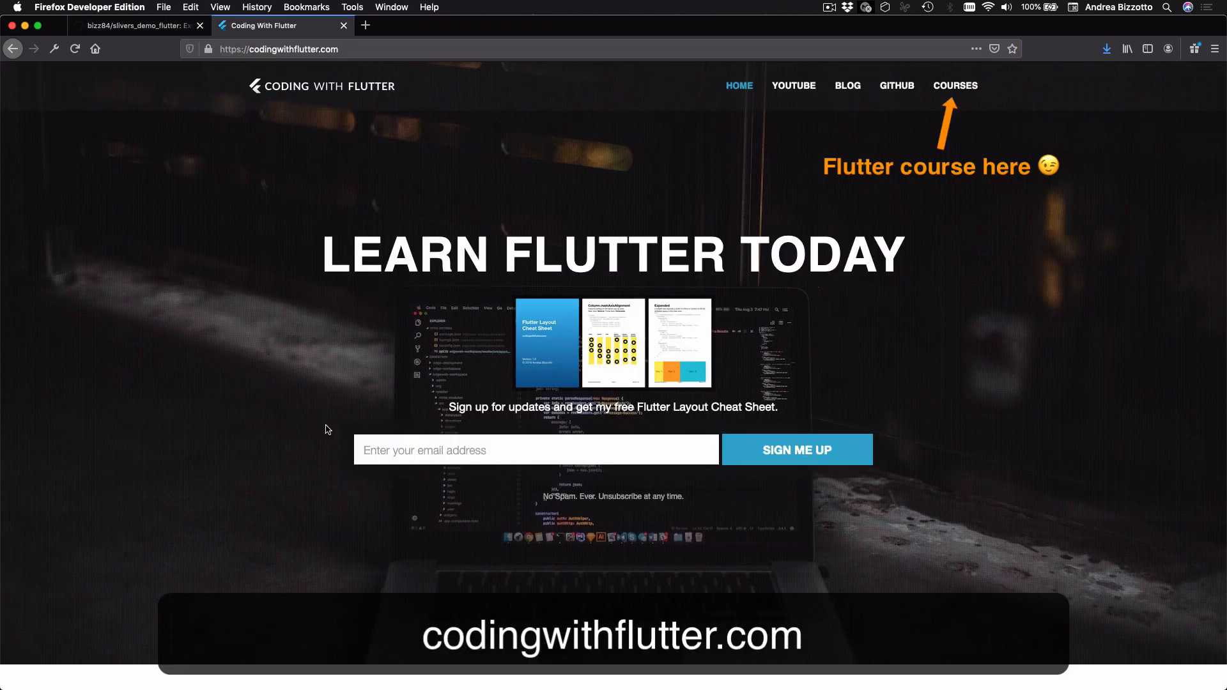